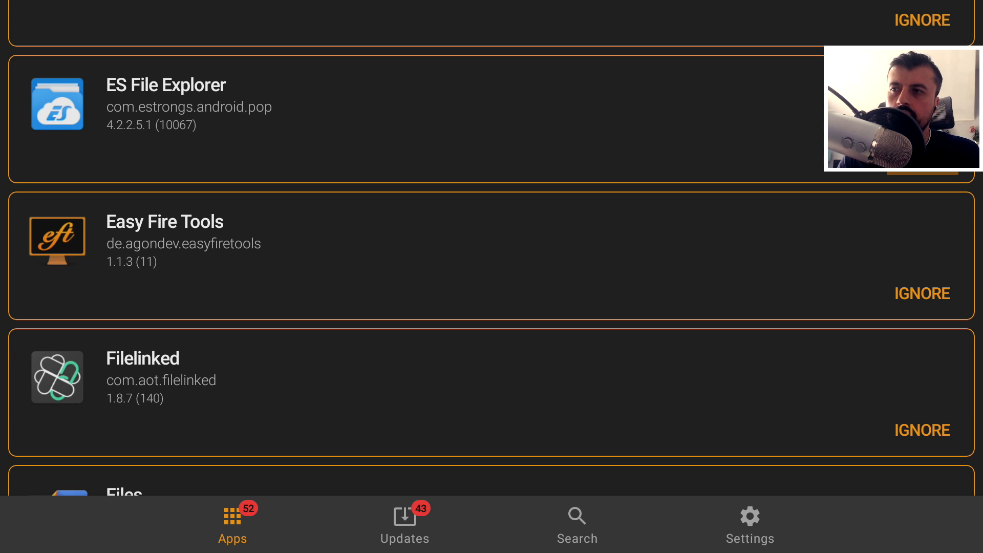
Step: Subscribe to TechDoctorUK on YouTube and turn on the bell for upload notifications
click(921, 293)
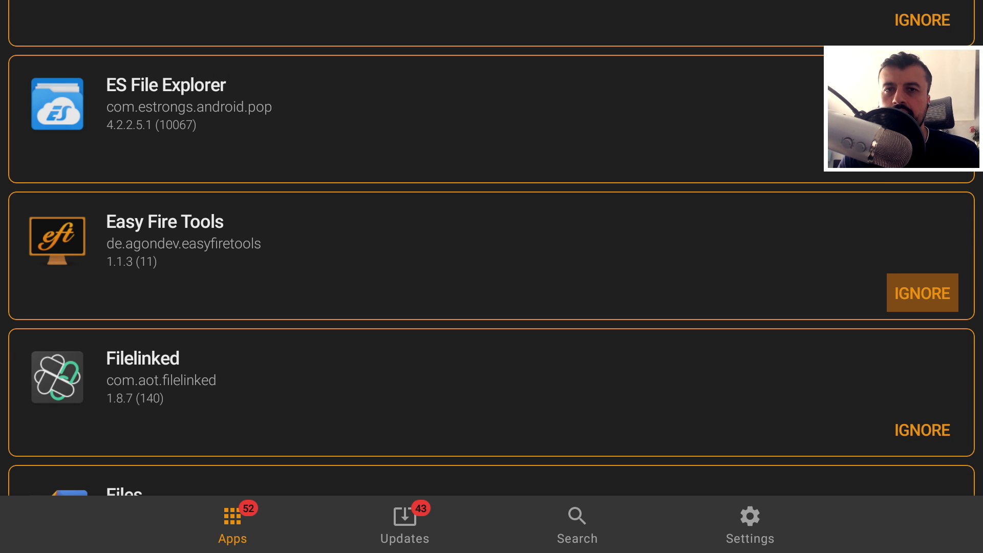
scroll(down, 3)
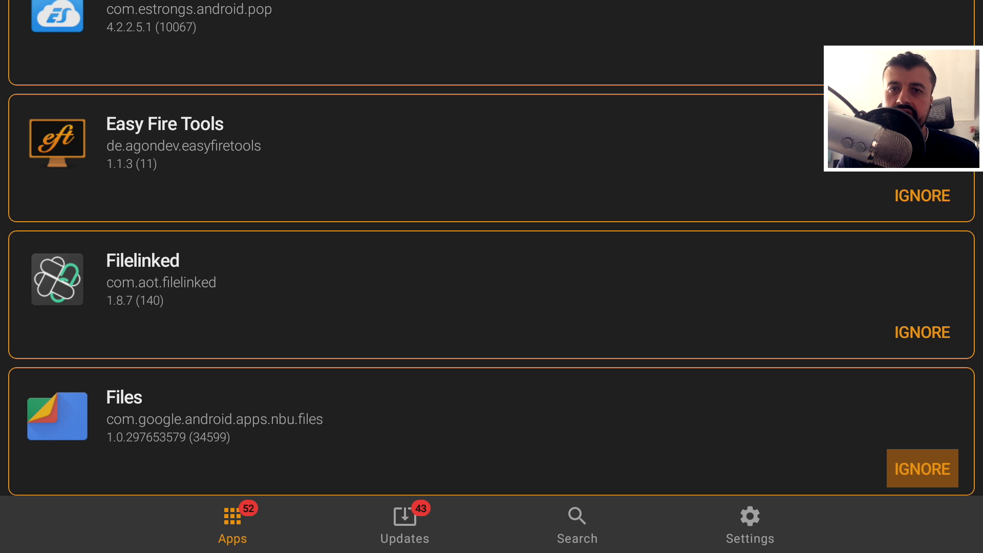
scroll(down, 3)
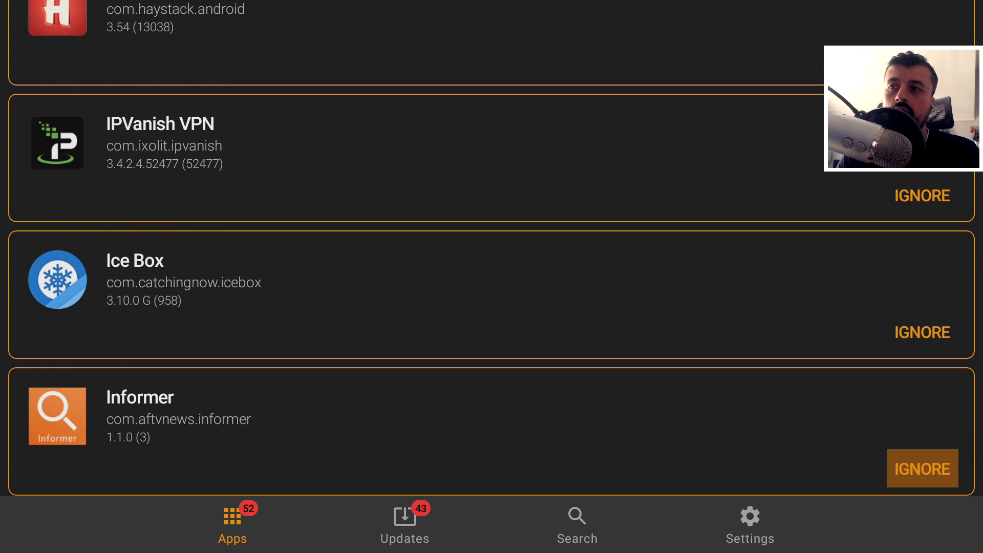
scroll(down, 3)
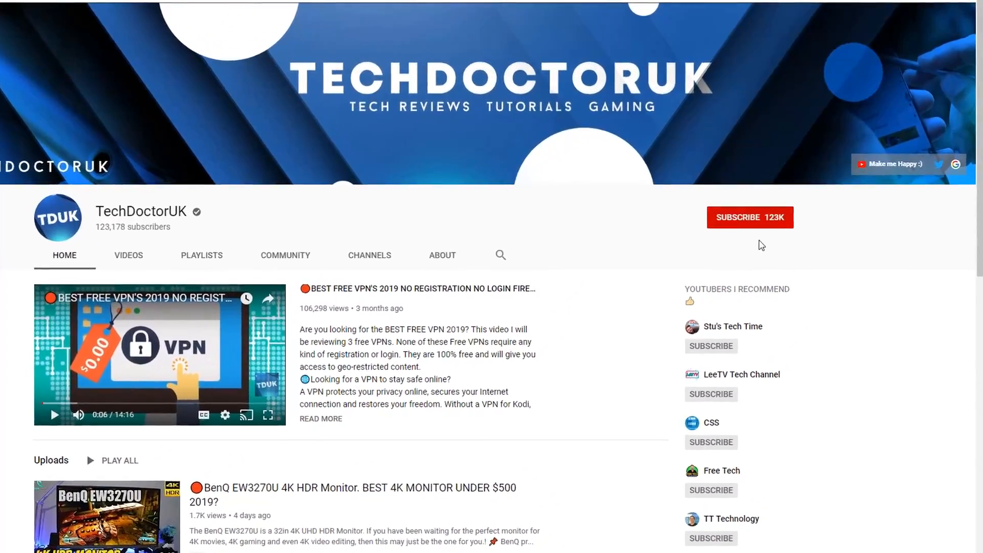
click(749, 217)
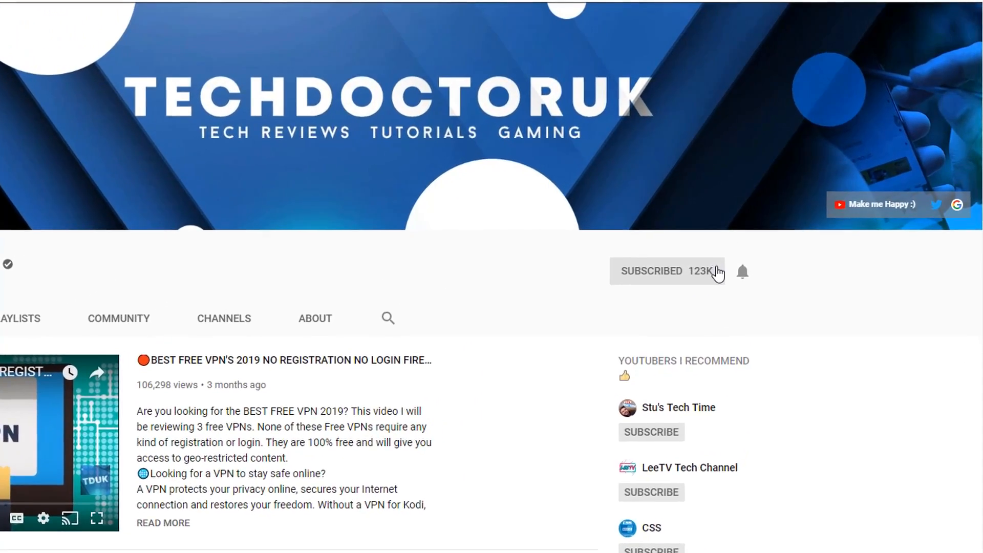
scroll(down, 3)
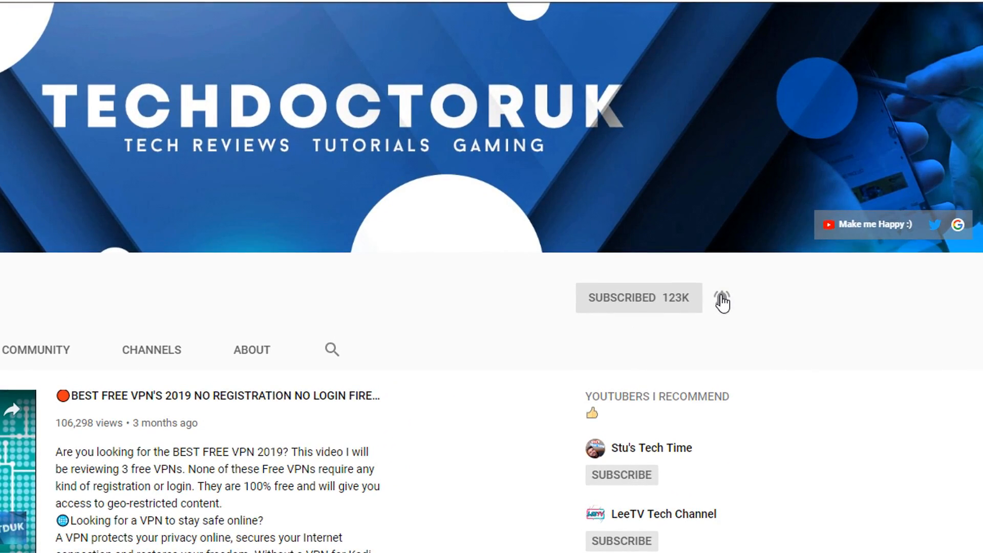
click(721, 297)
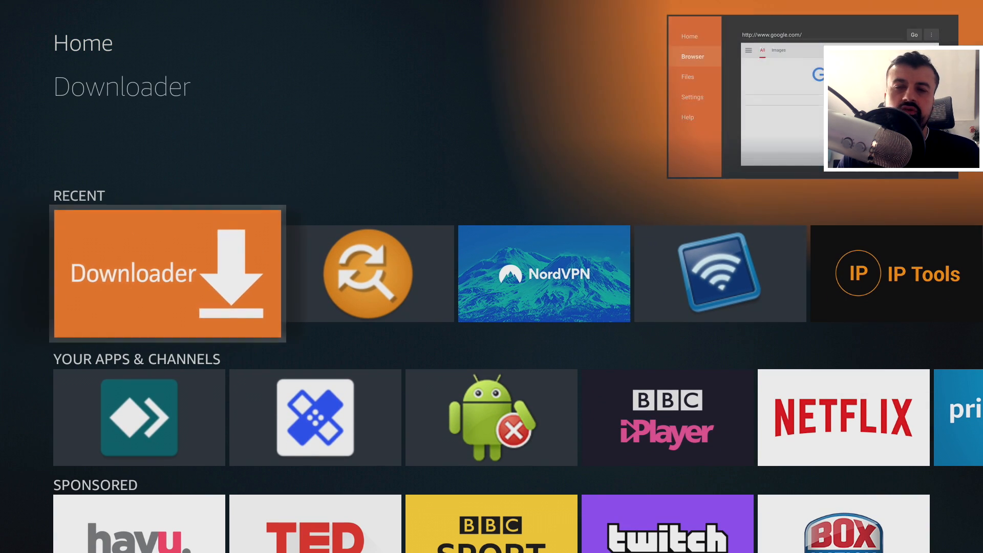
click(167, 273)
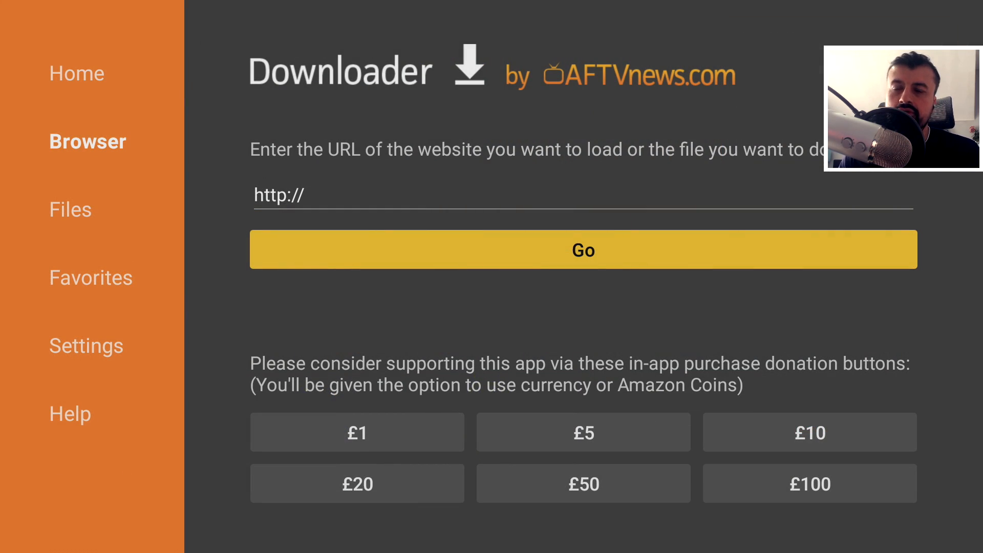
click(582, 195)
text(b)
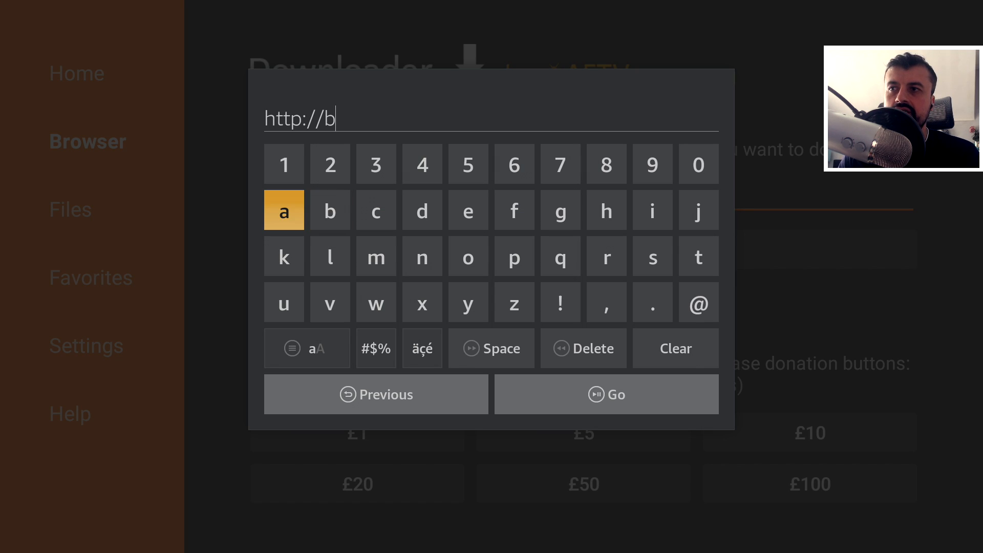
click(698, 256)
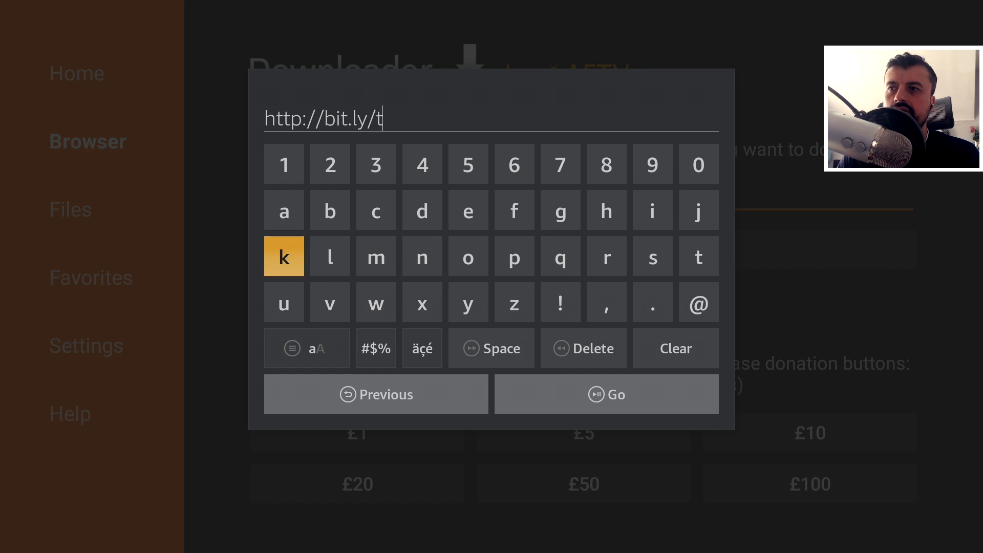
click(422, 256)
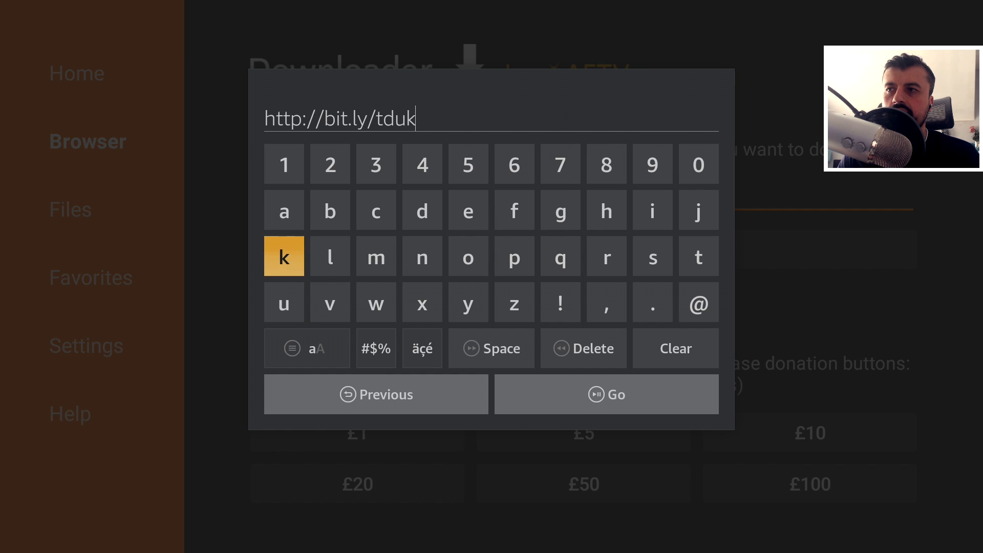
click(698, 164)
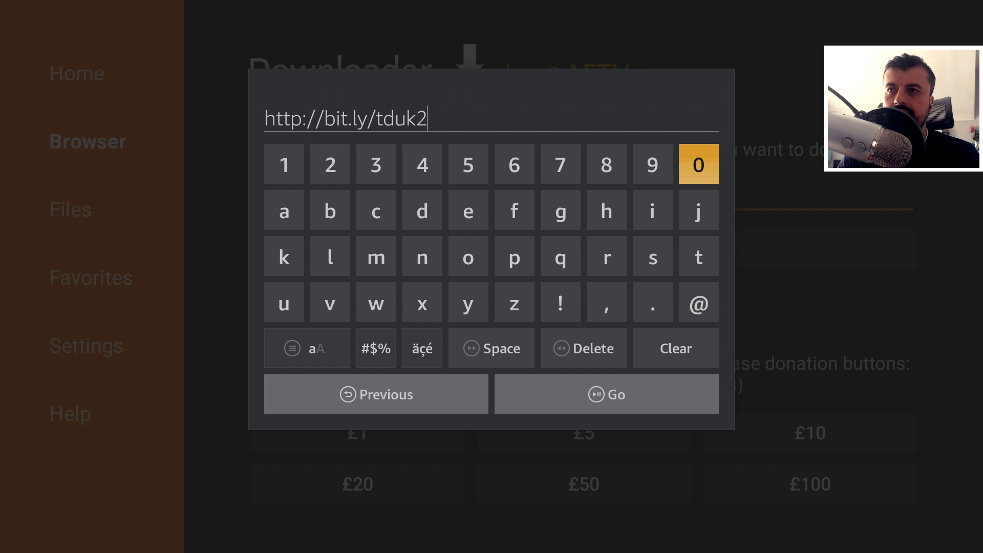
click(652, 164)
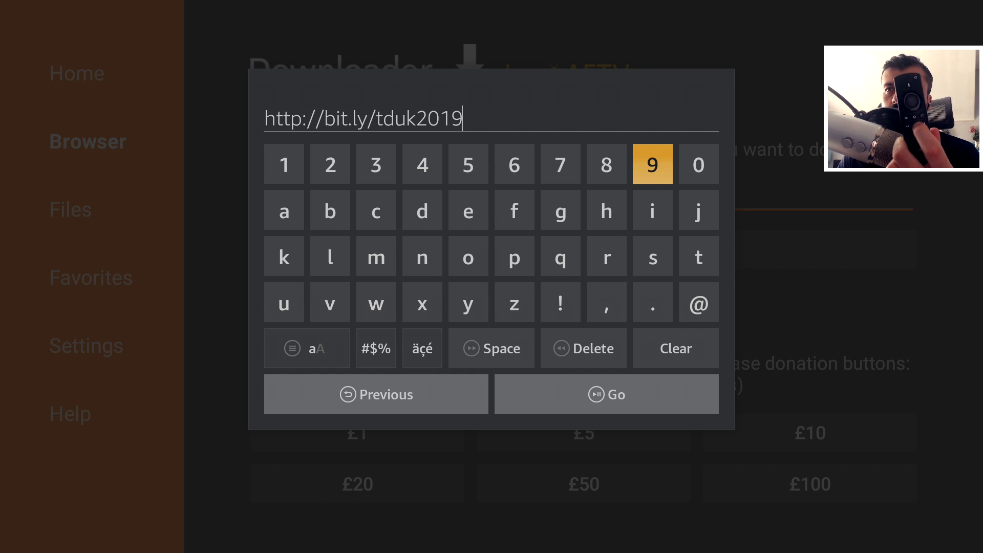
click(606, 394)
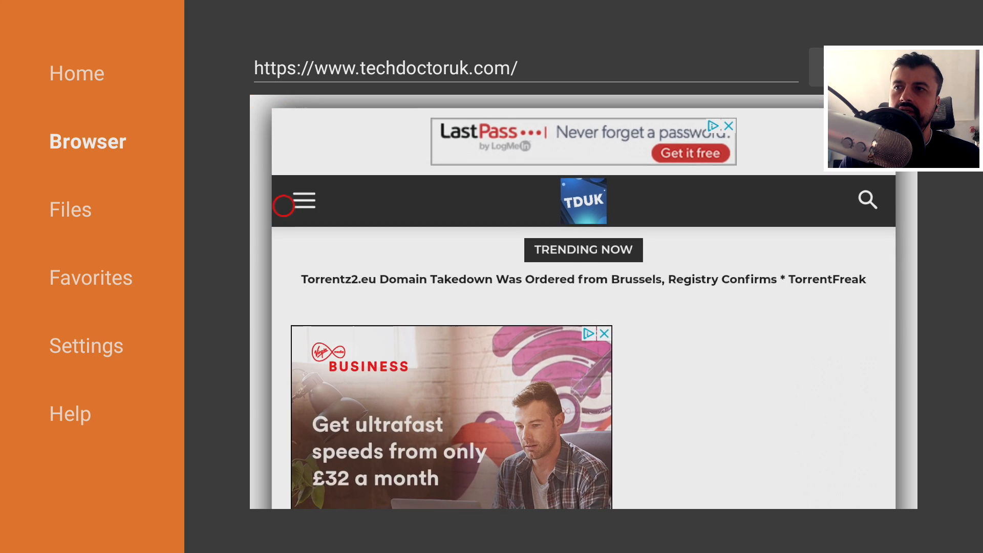
Step: Go to the TechDoctorUK site's Tutorials section and reload the page without JavaScript
click(304, 200)
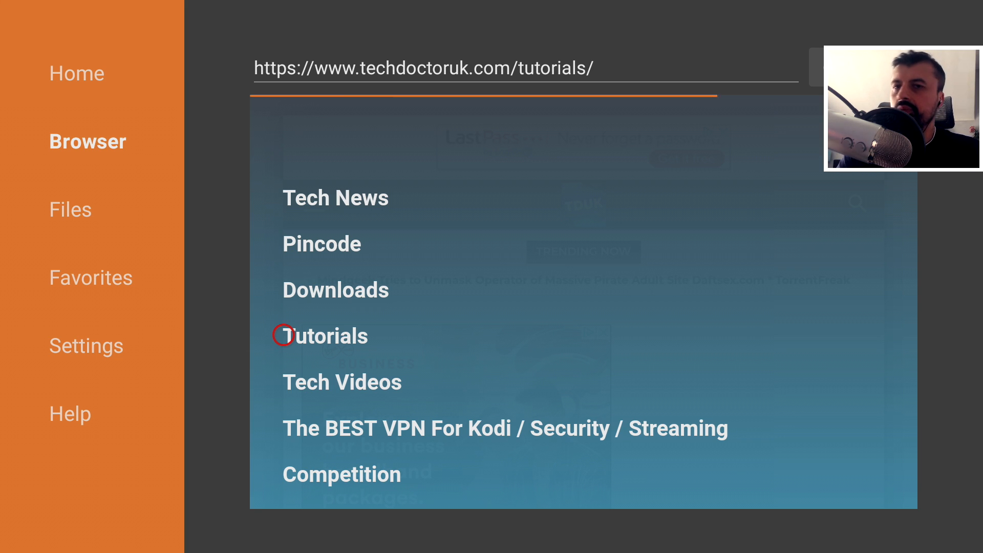
click(324, 335)
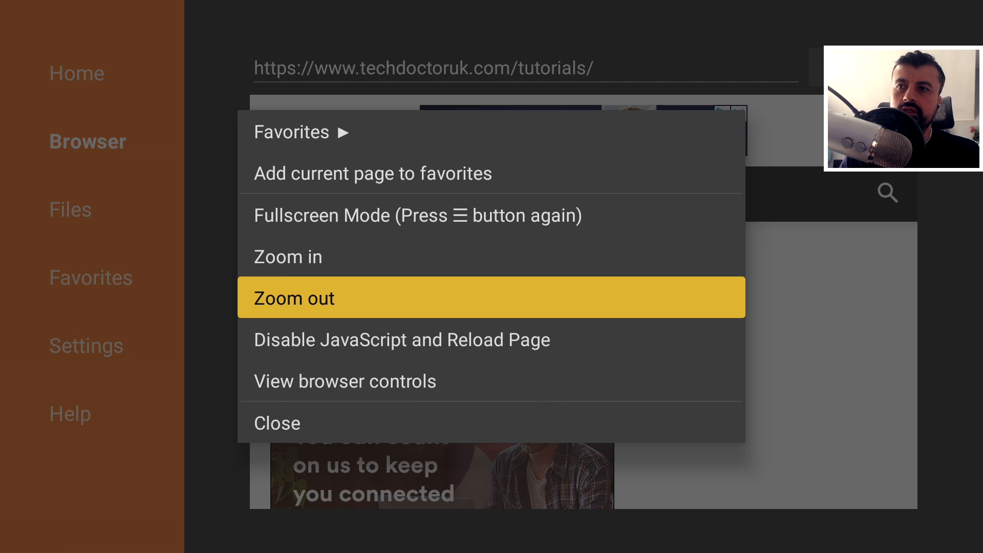
click(293, 298)
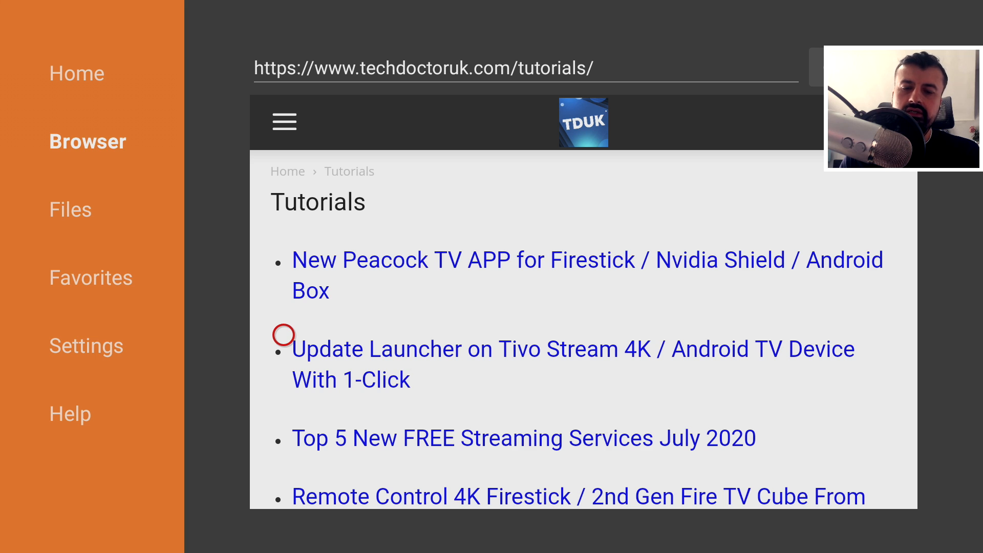
click(283, 121)
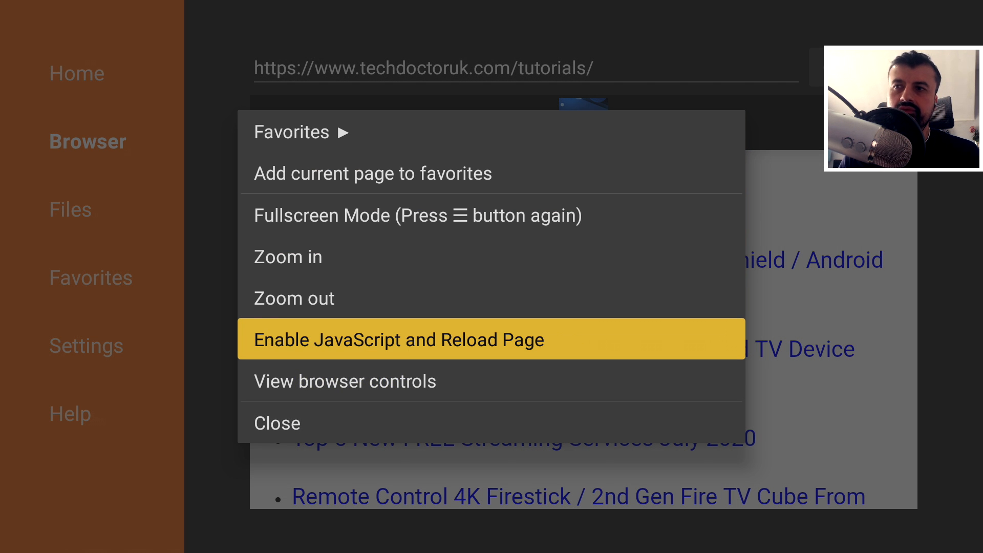
click(396, 339)
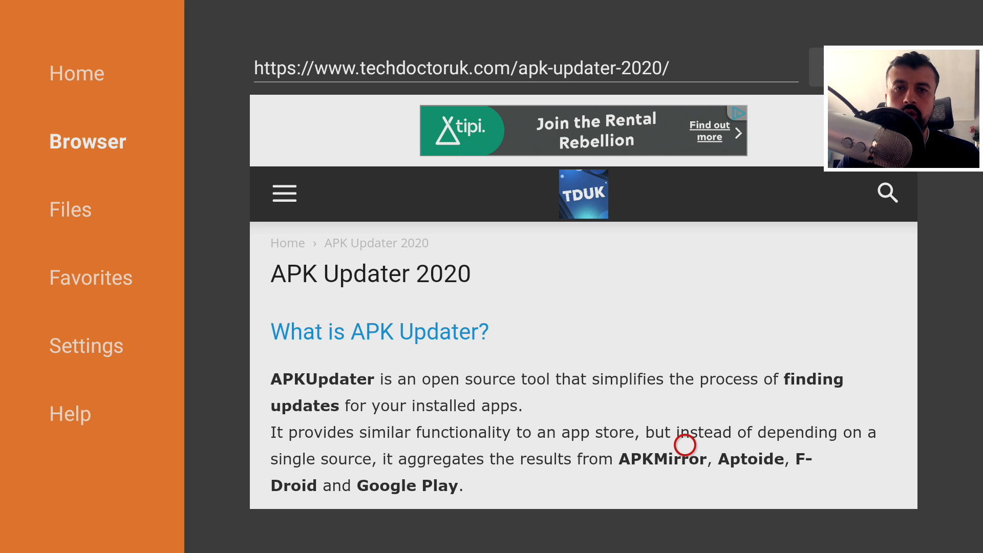
Step: Scroll the APK Updater 2020 article down to its Features list
scroll(down, 3)
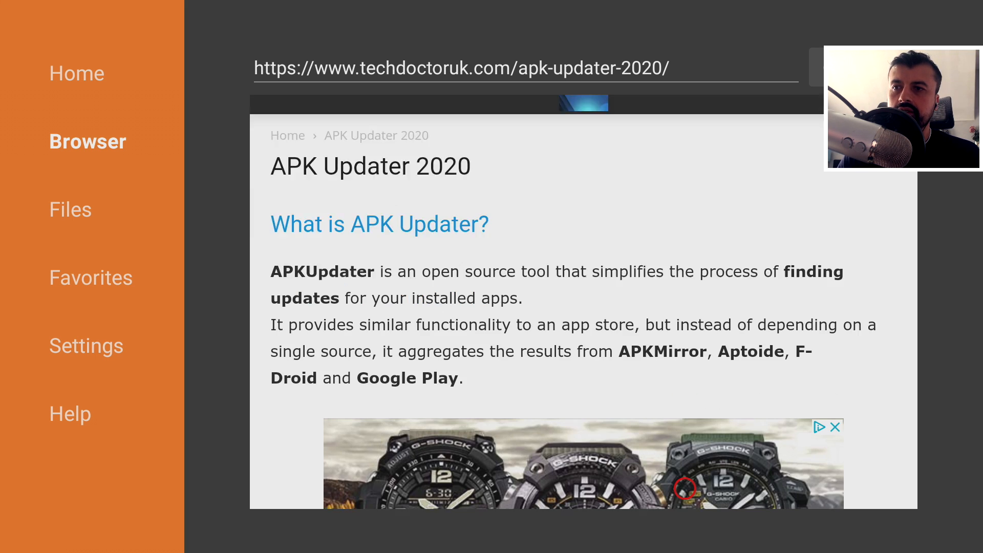
scroll(down, 3)
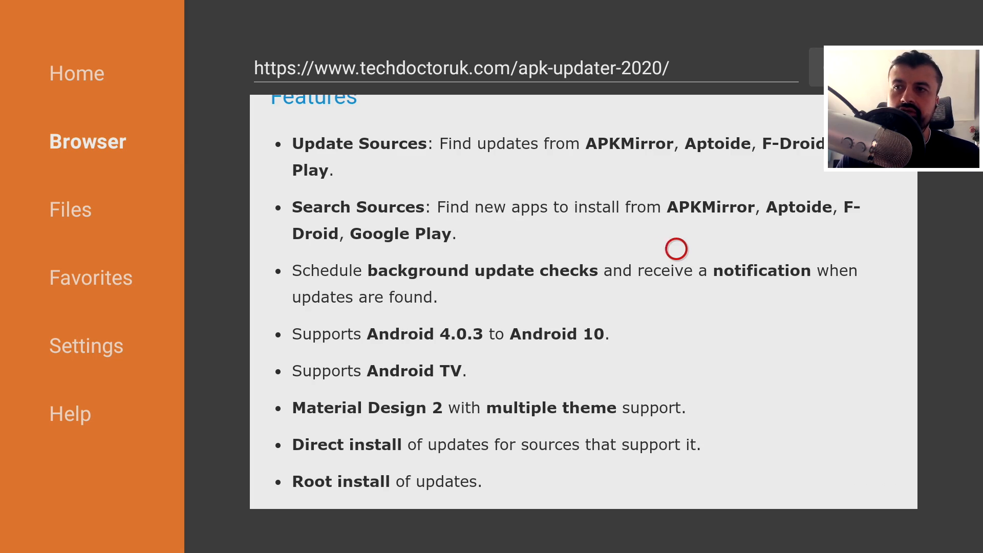
mouse_move(650, 249)
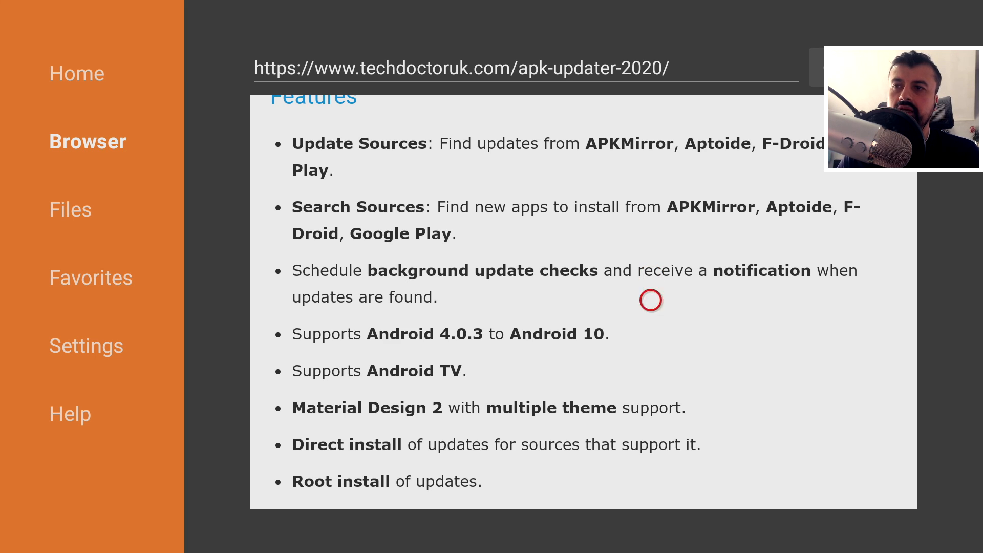
mouse_move(418, 334)
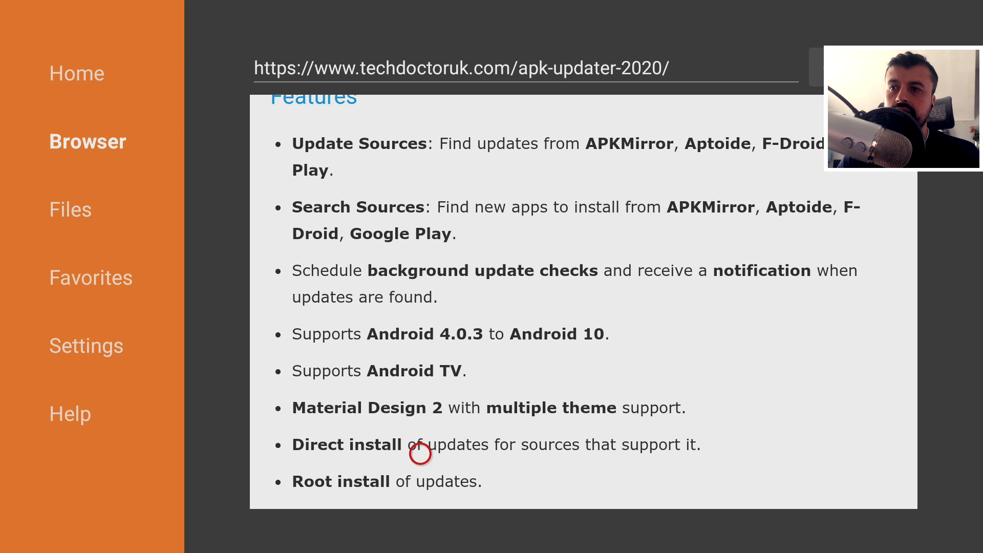
Step: Download APKUpdater 2.0.4 from the article link, install it and finish the installer
scroll(down, 3)
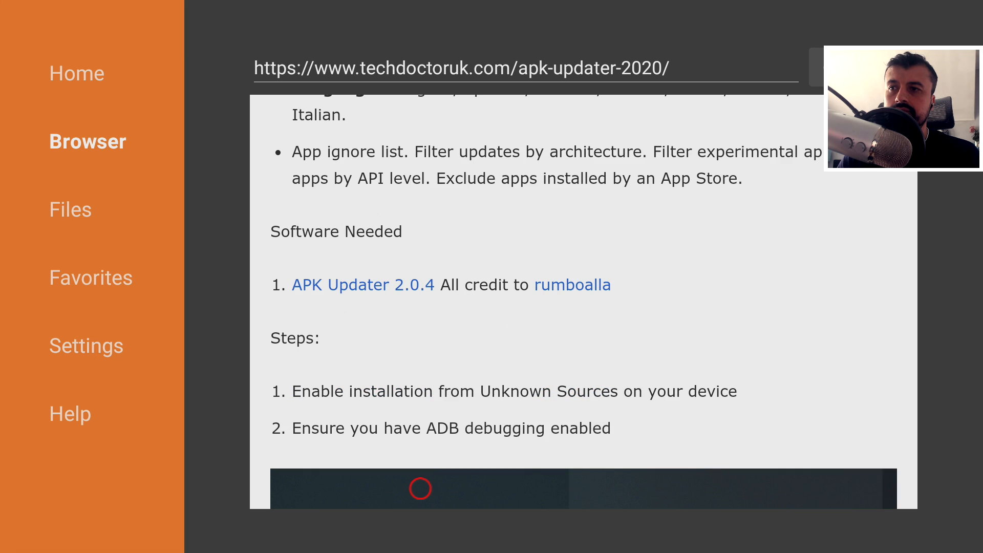
mouse_move(300, 268)
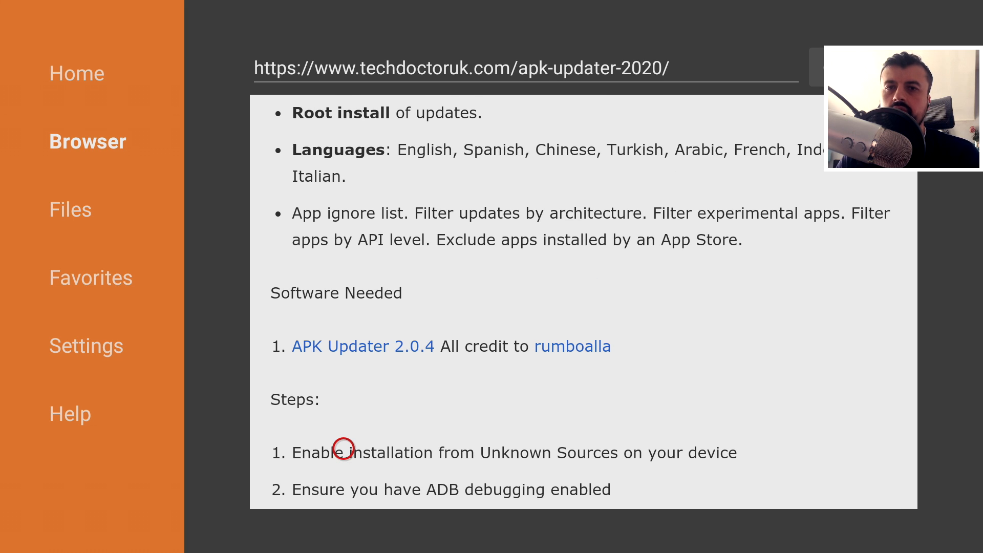
scroll(down, 3)
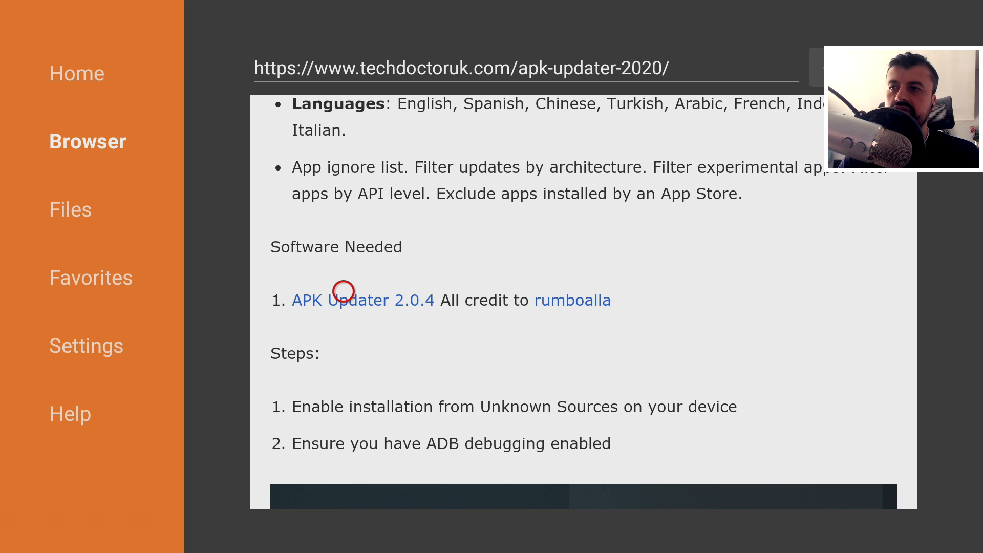
click(362, 300)
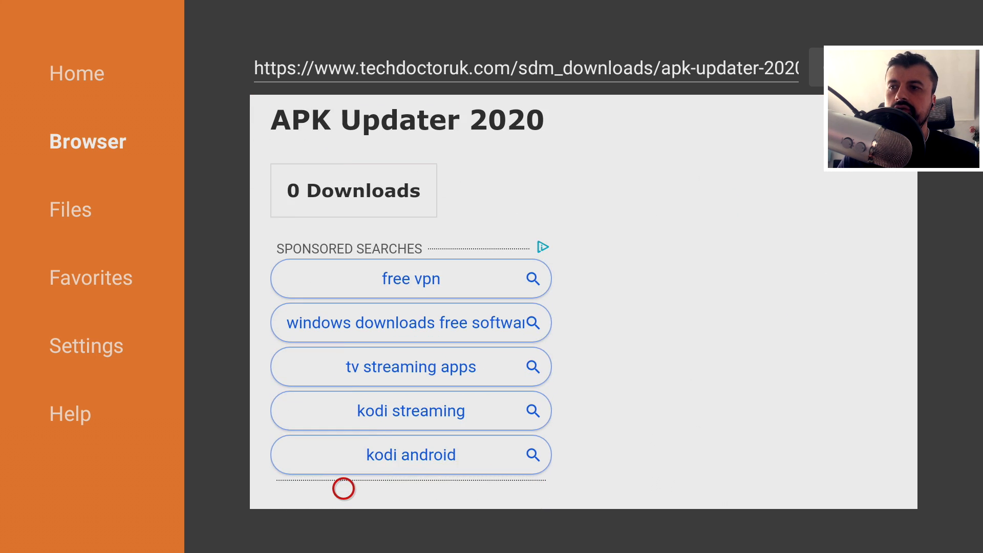
scroll(down, 3)
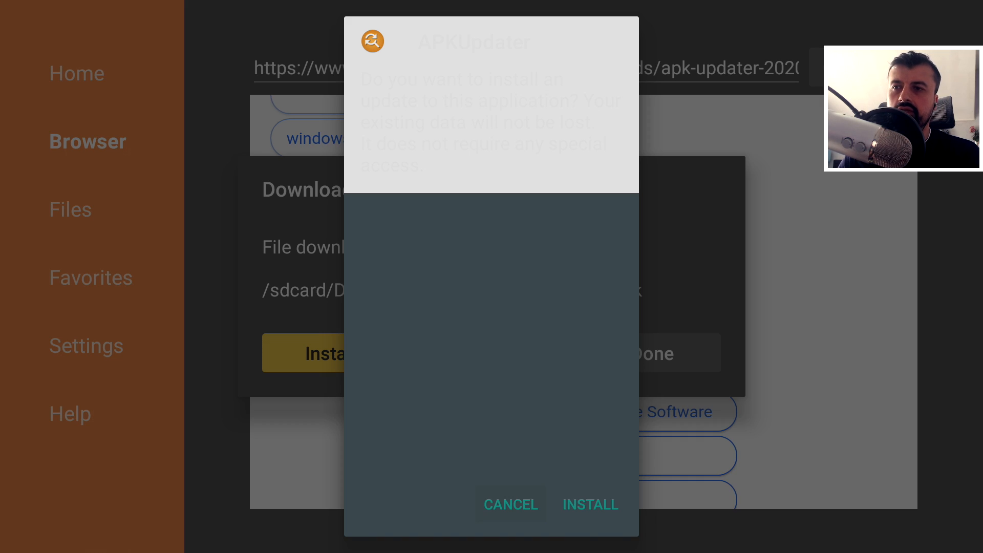
click(589, 505)
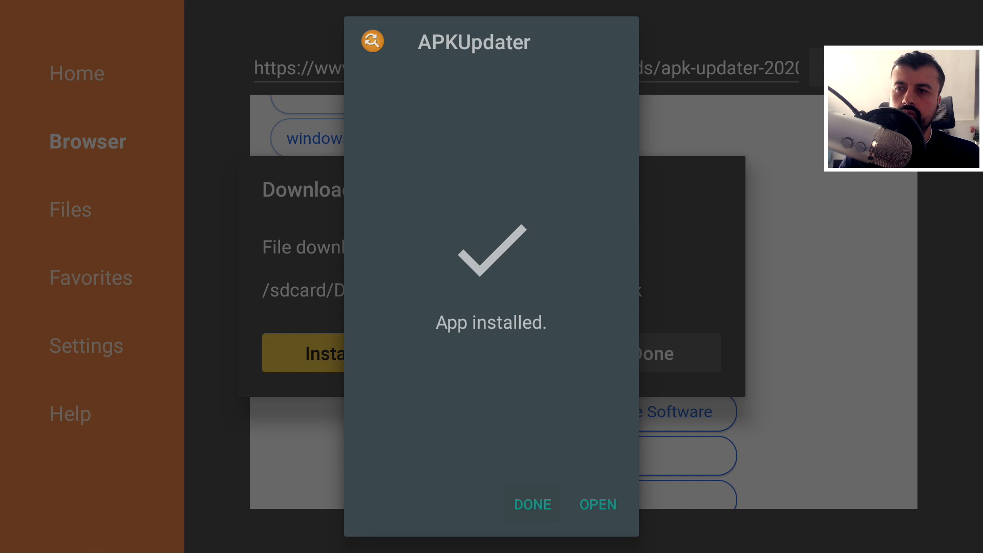
click(531, 503)
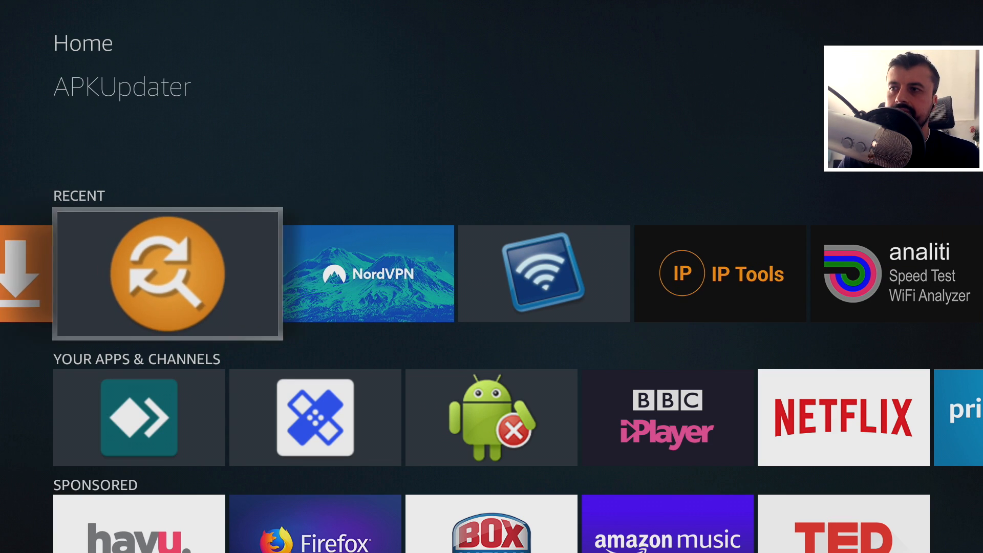
Step: Launch APKUpdater from Recent and scroll its Apps list down to the I entries
click(167, 273)
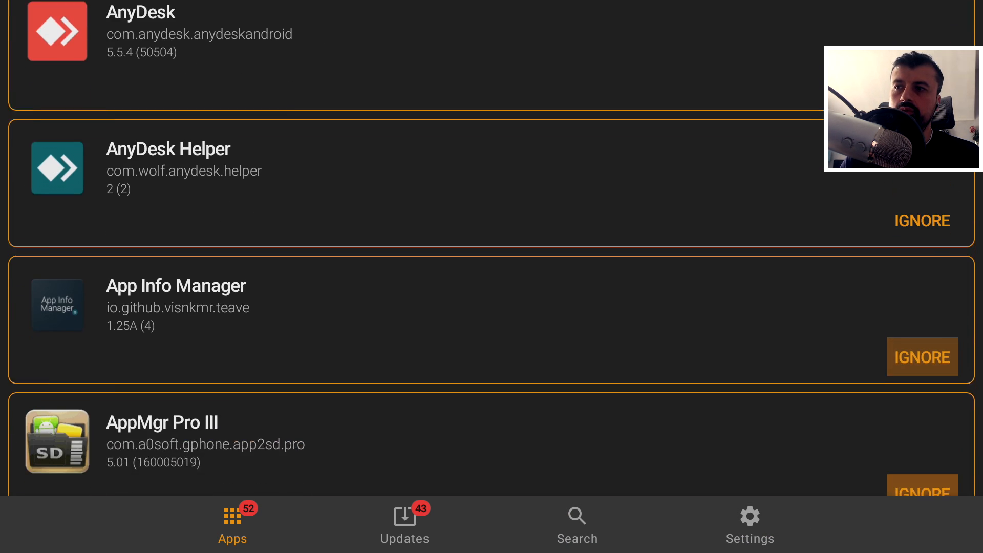
scroll(down, 3)
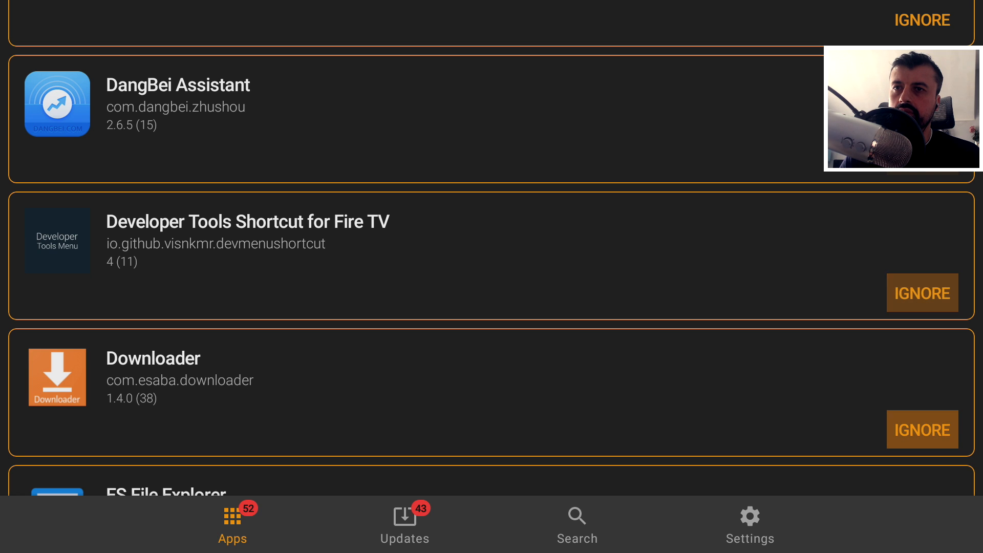
scroll(down, 3)
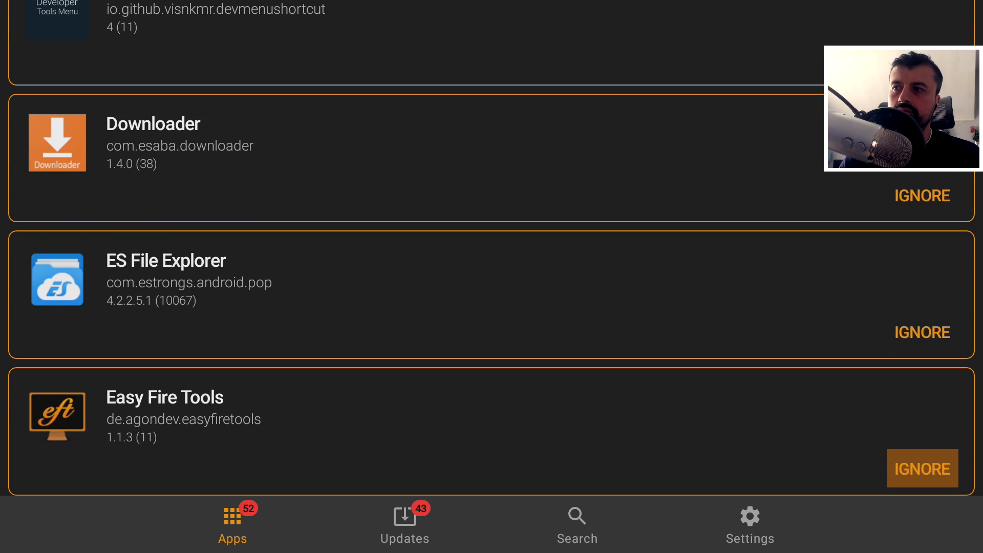
scroll(down, 3)
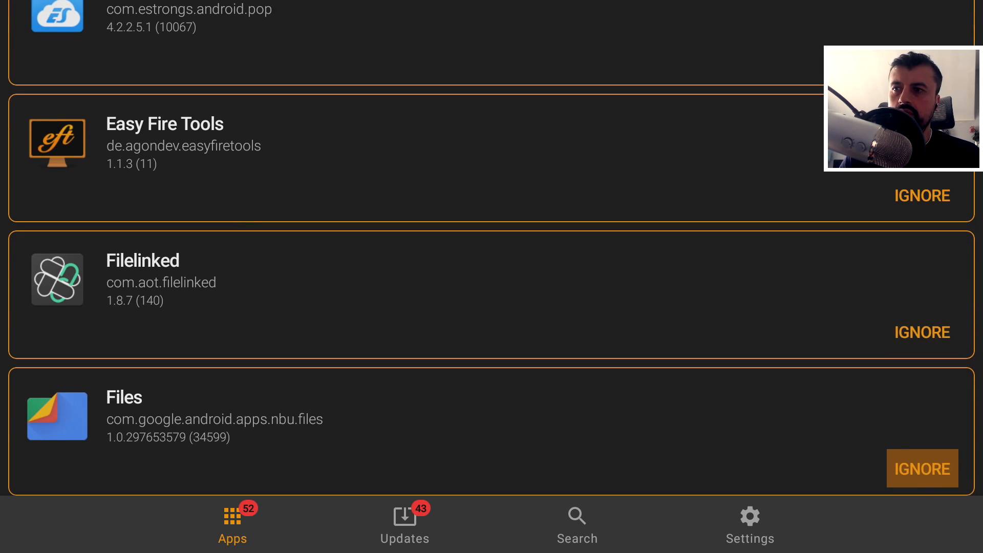
scroll(down, 3)
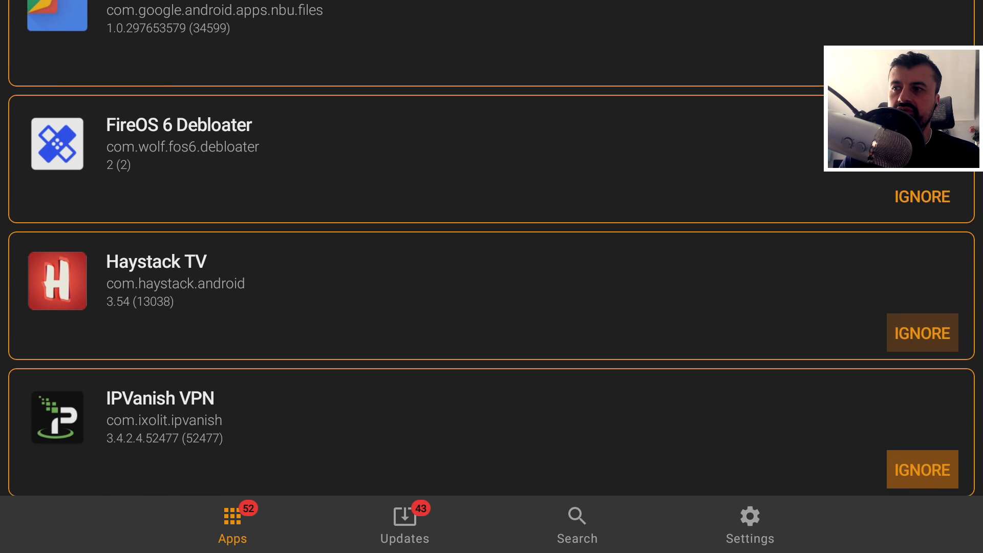
scroll(down, 3)
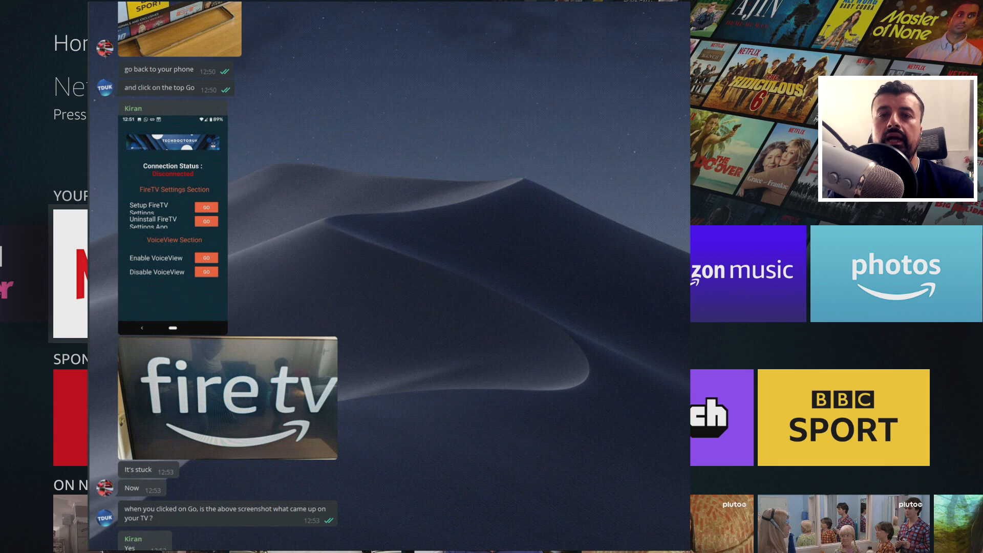
Step: Scroll back through the Telegram support chat about the Fire TV settings app
scroll(down, 3)
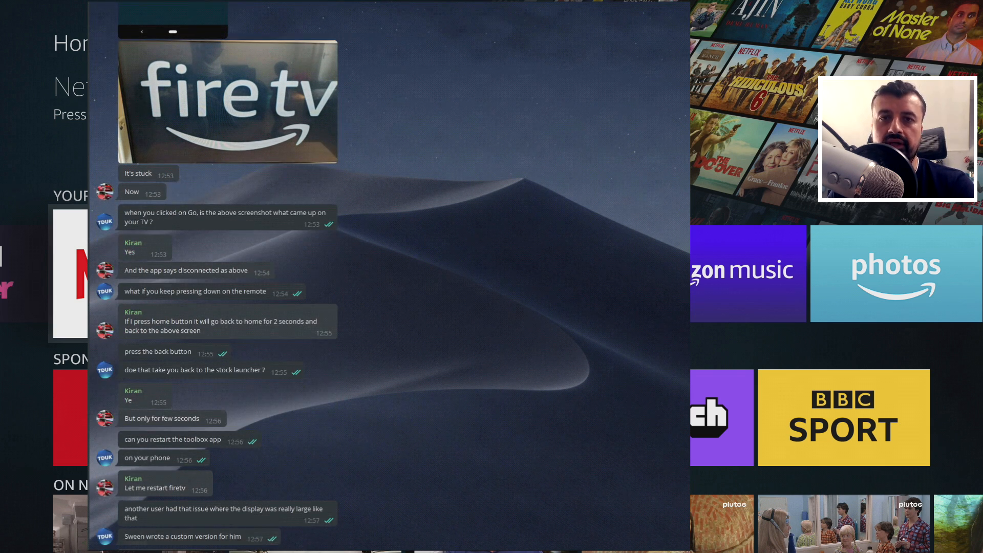
scroll(down, 3)
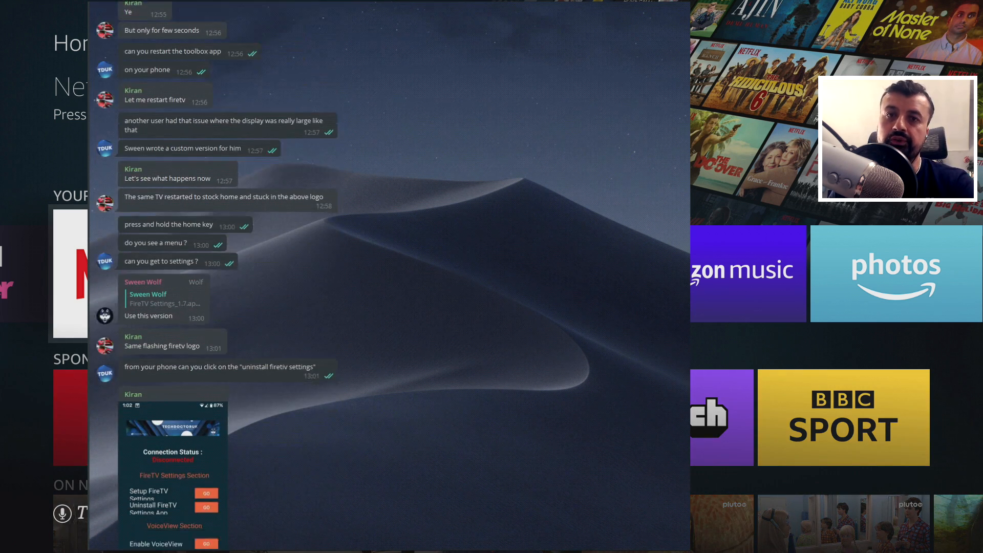
scroll(down, 3)
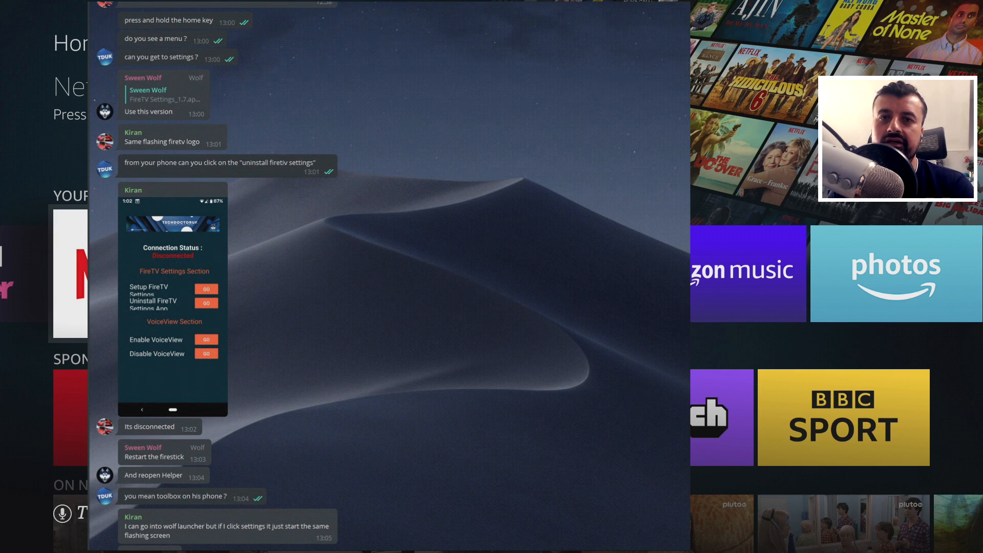
scroll(down, 3)
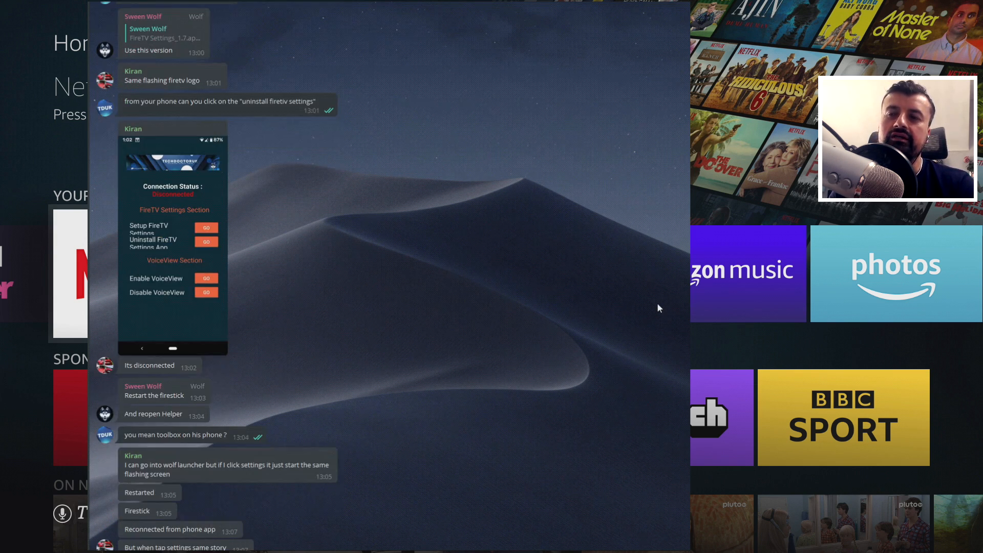
scroll(down, 3)
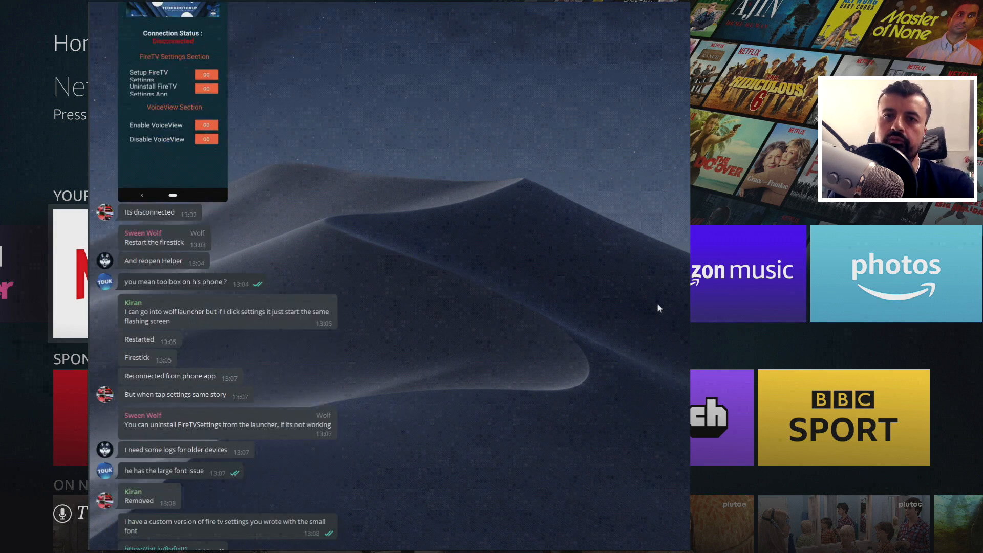
scroll(down, 3)
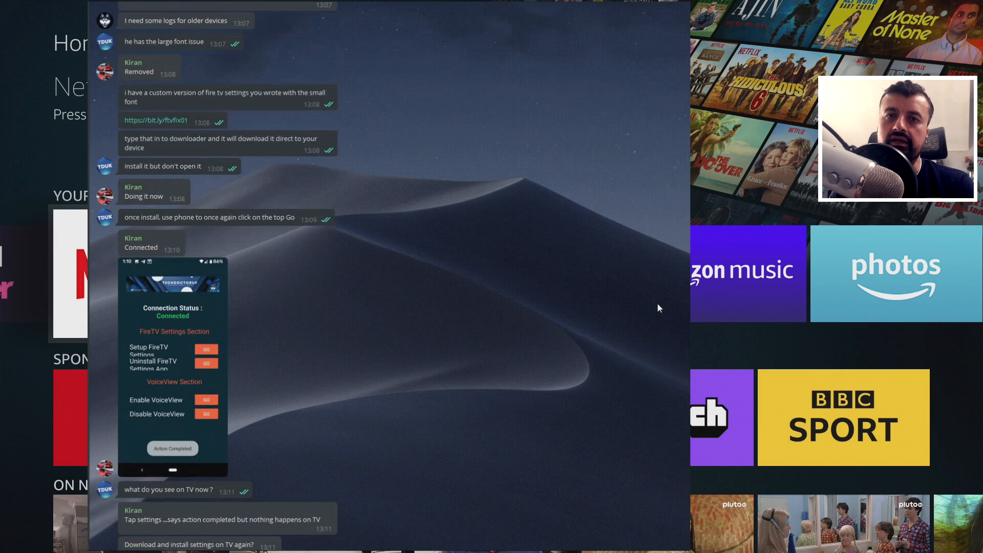
scroll(down, 3)
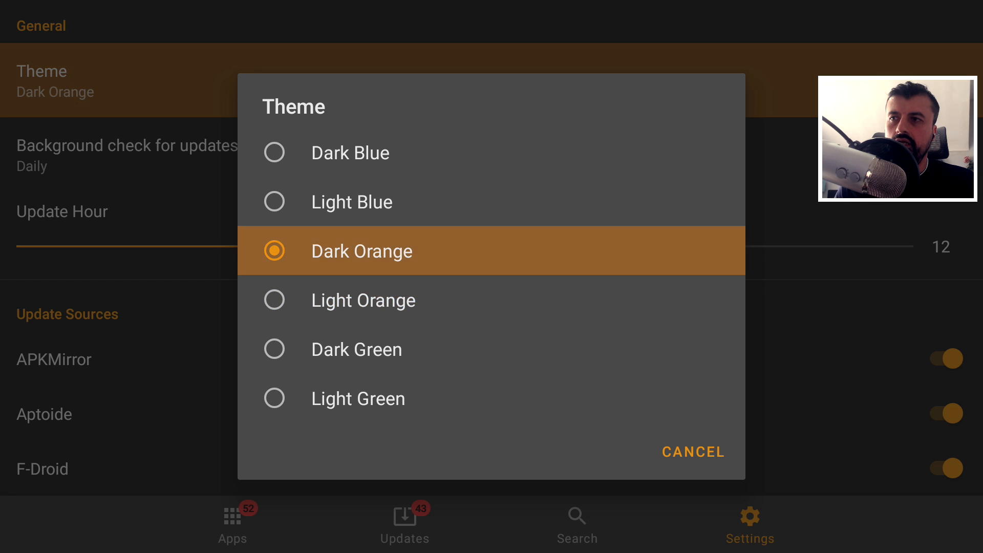
Step: Try Light Blue and Dark Green themes, restore Dark Orange, and keep background checks Daily
click(351, 201)
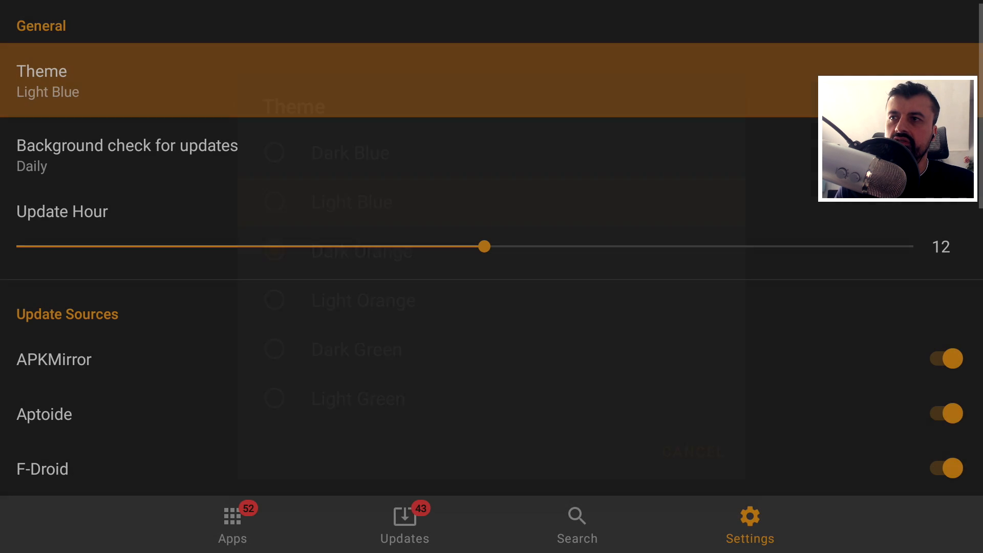
click(125, 82)
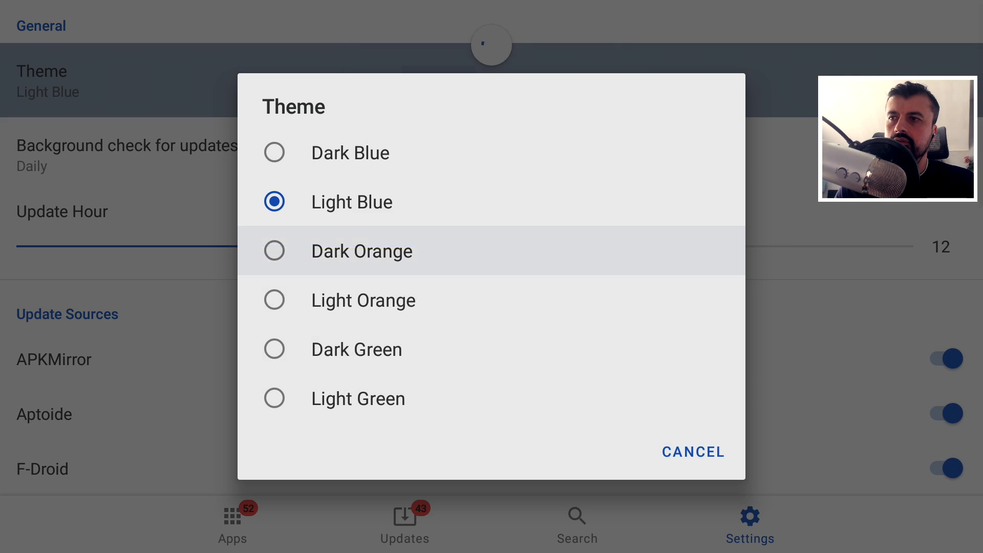
click(356, 349)
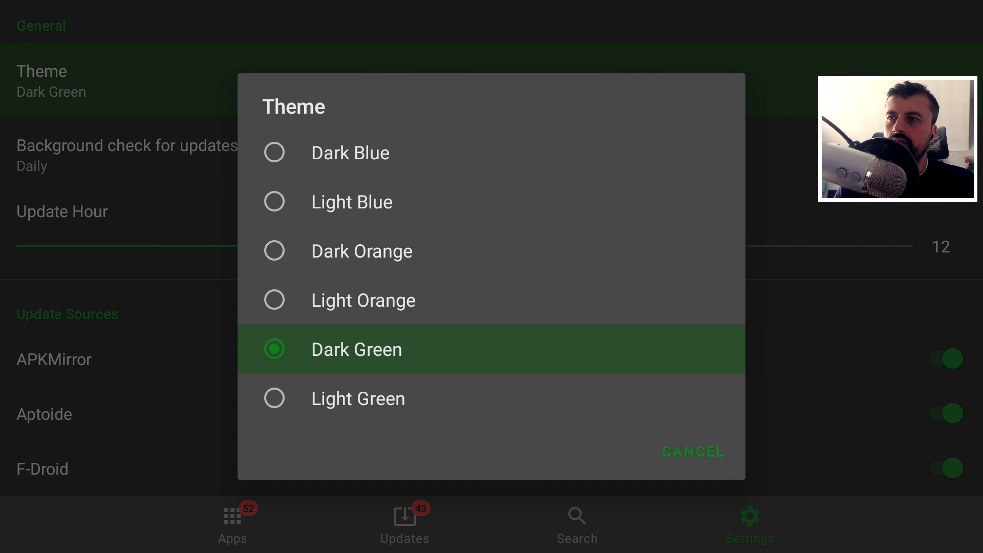
click(361, 251)
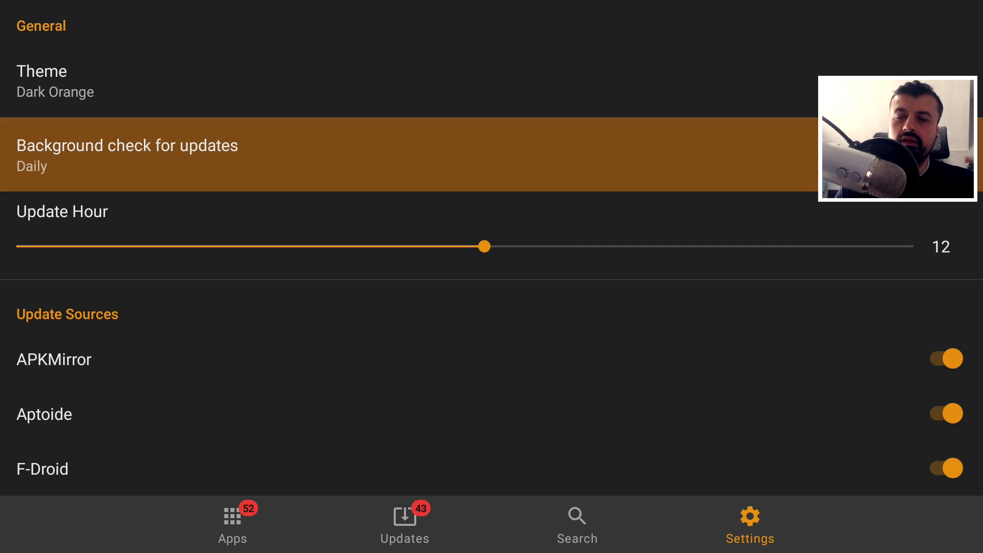
click(127, 155)
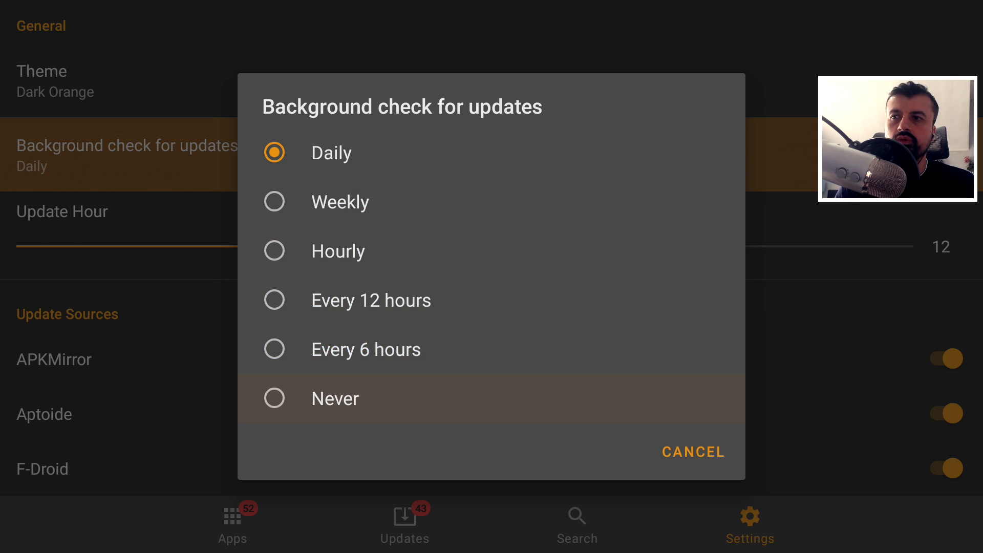
click(330, 153)
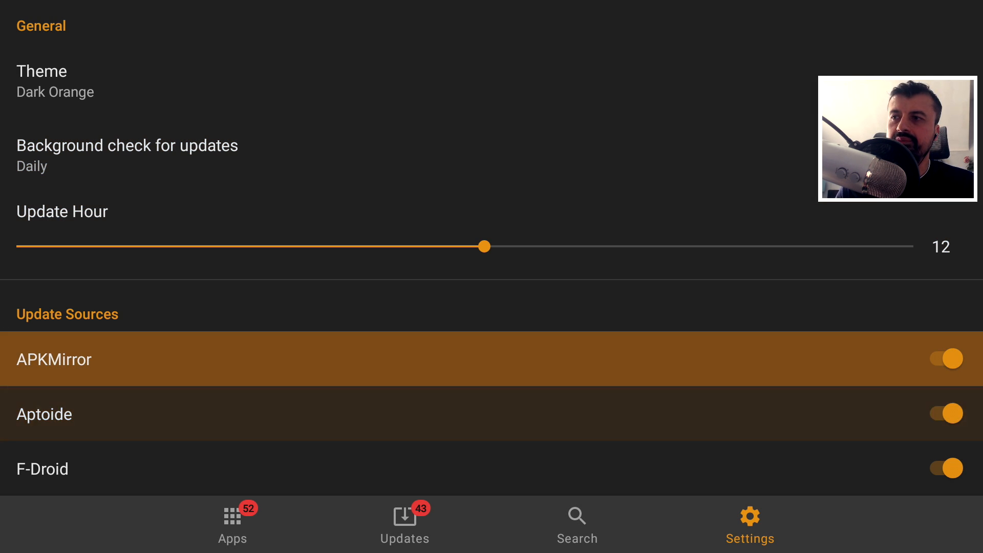
Step: Toggle APKMirror off in Update Sources and scroll on to the Apps options
scroll(down, 3)
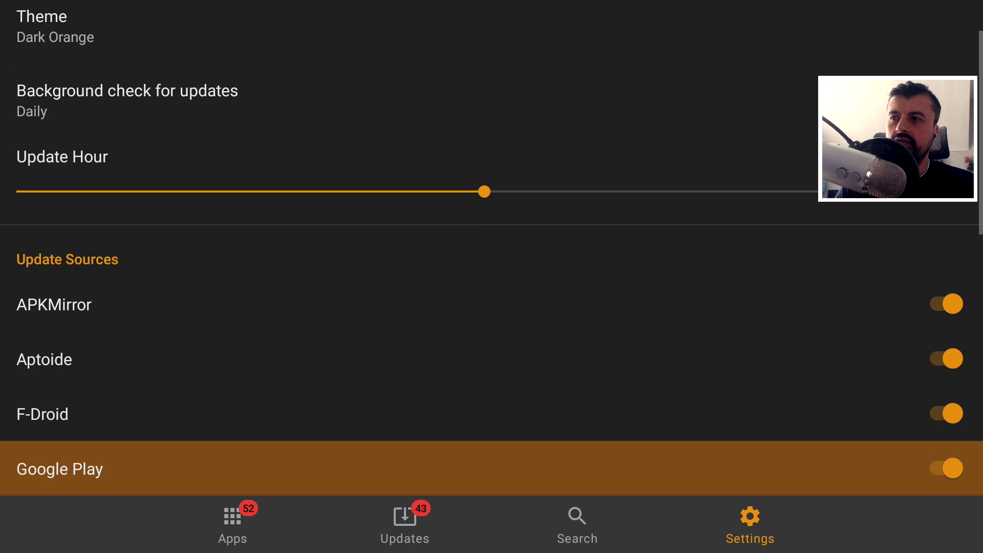
scroll(down, 3)
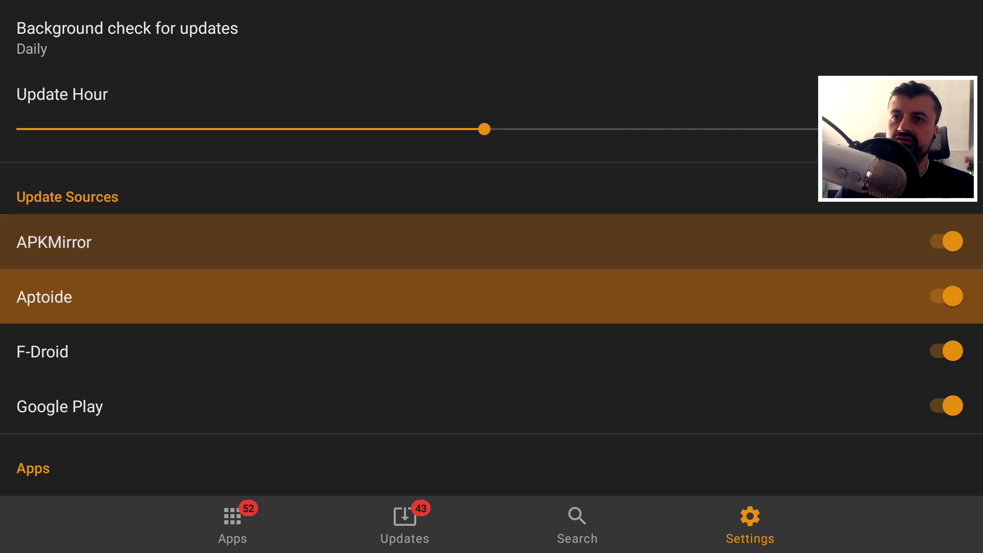
click(941, 242)
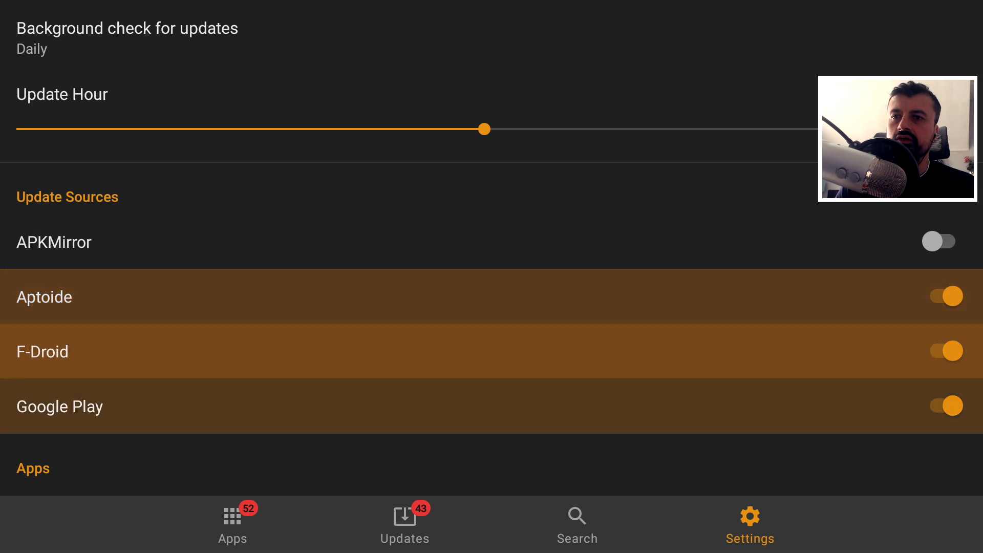
scroll(down, 3)
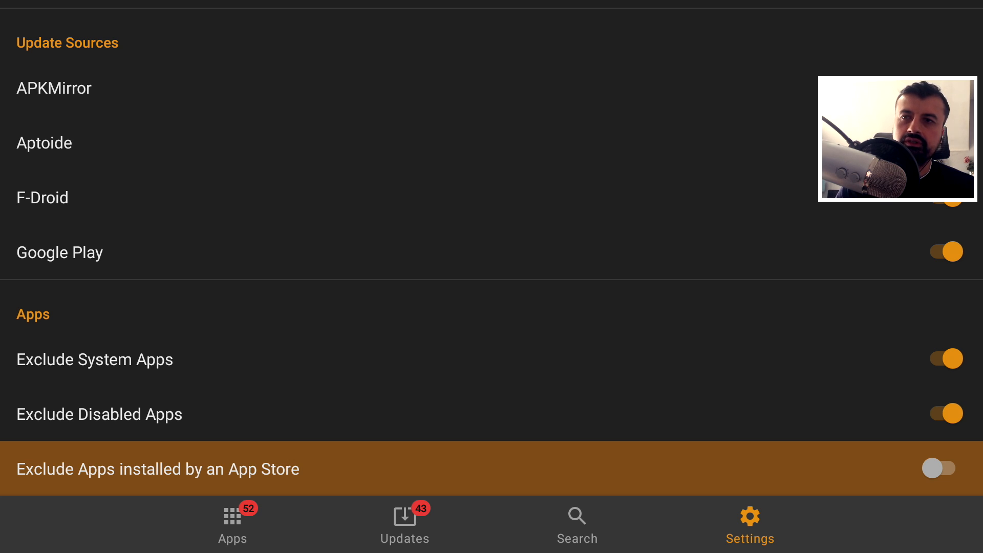
Step: Switch on 'Exclude Apps installed by an App Store' and scroll to Update Options
click(939, 467)
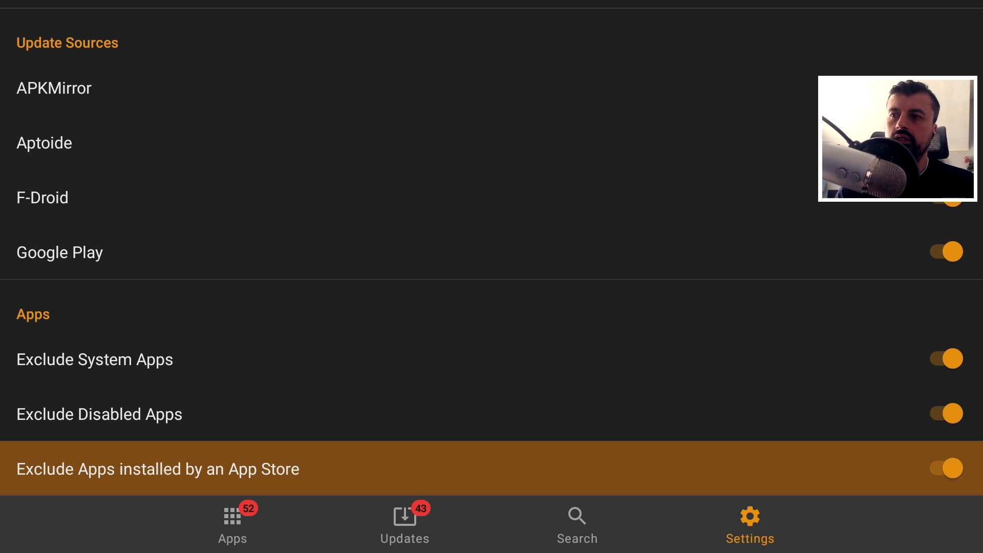
scroll(down, 3)
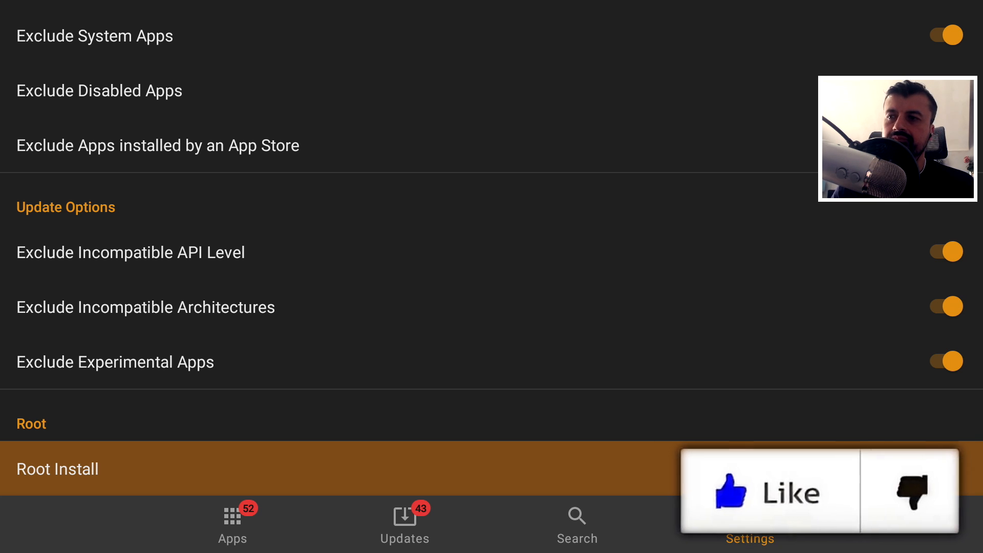
Step: Show the Apps list of 34 tracked installed apps, with Chromium marked as ignored
click(232, 524)
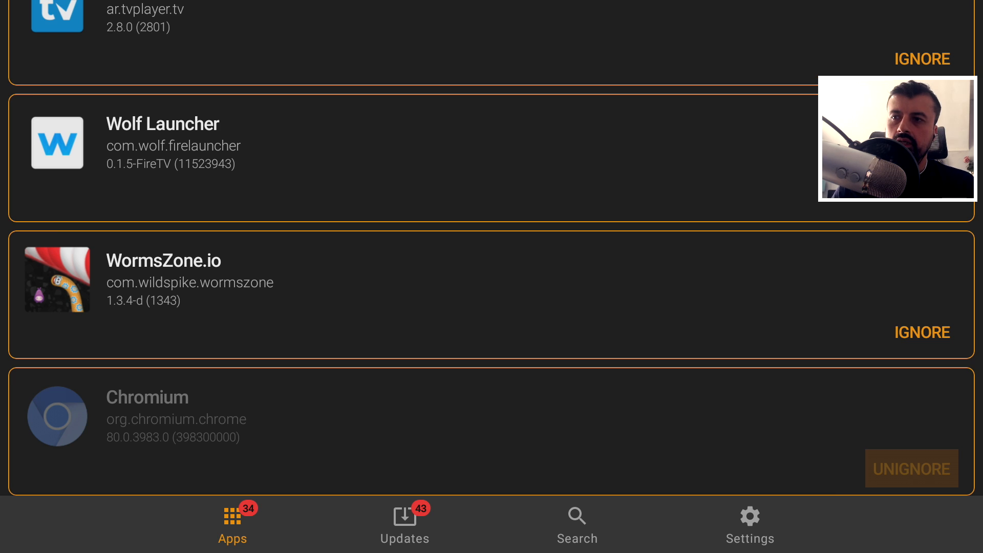
Step: Scroll the list of 43 available updates from CinemaHD v2 down to Downloader
click(405, 524)
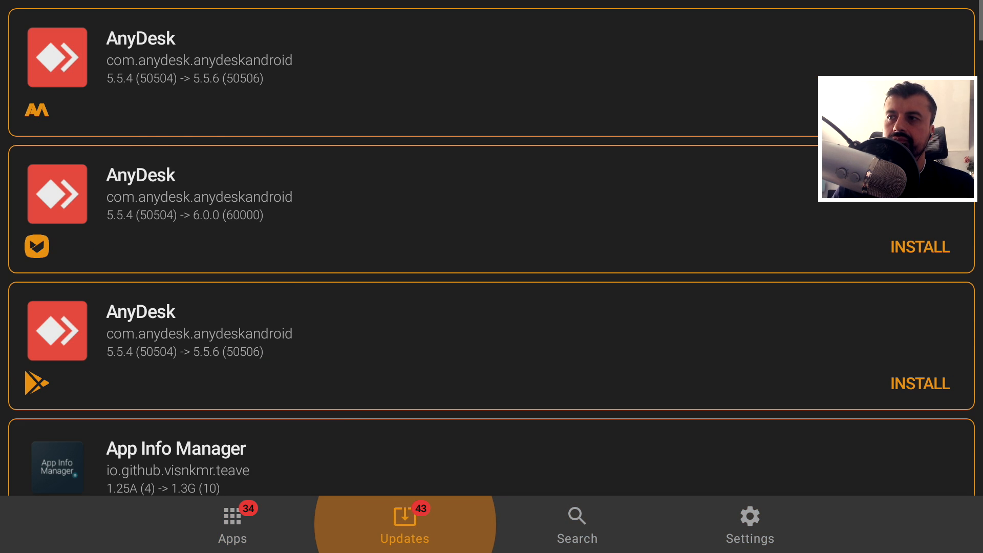
scroll(down, 3)
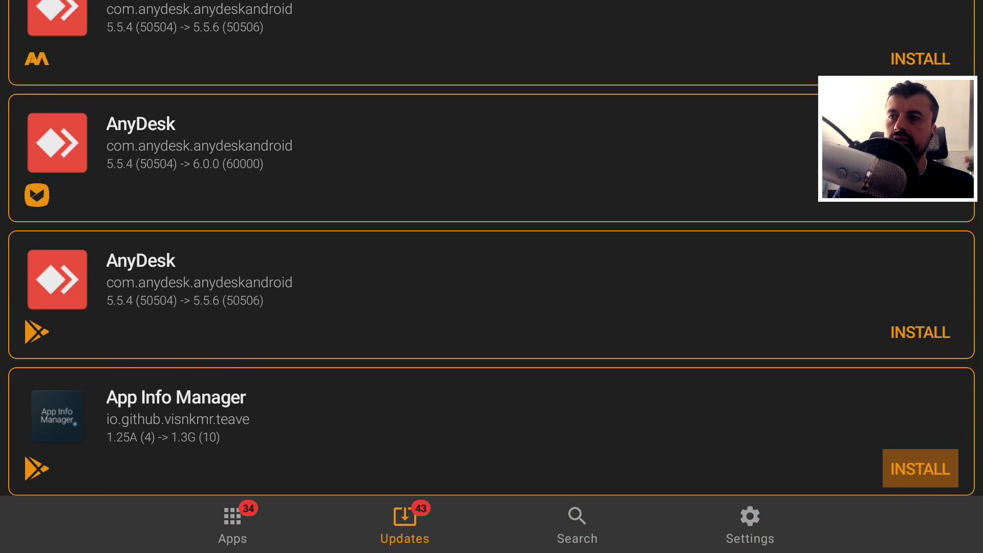
scroll(down, 3)
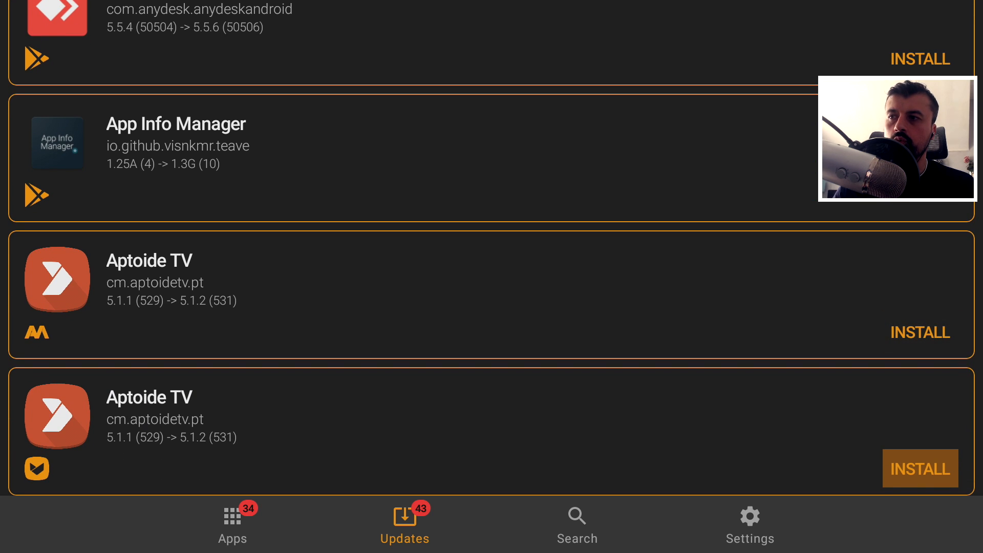
scroll(down, 3)
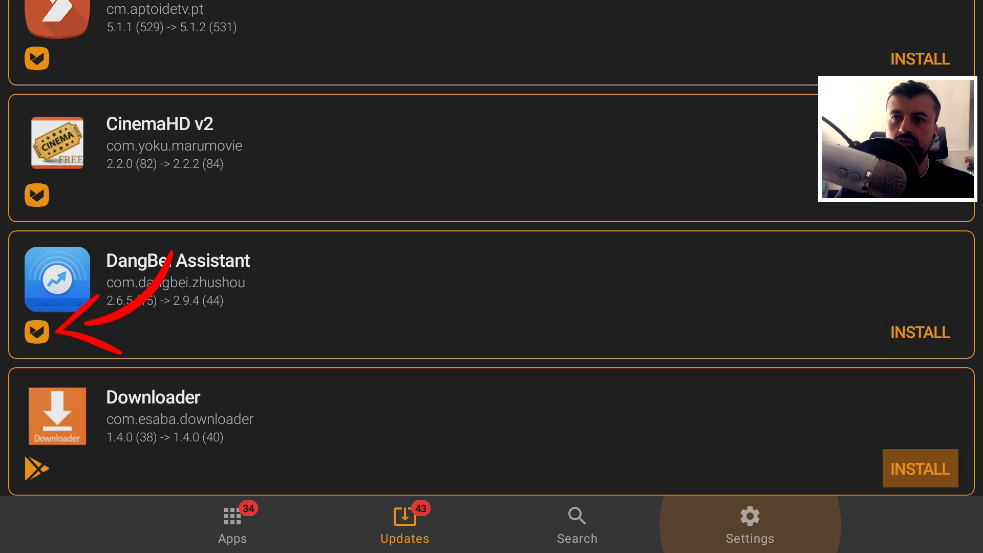
Step: Install the Aptoide updates for DangBei Assistant and Filelinked, confirming each in the installer dialog
click(919, 333)
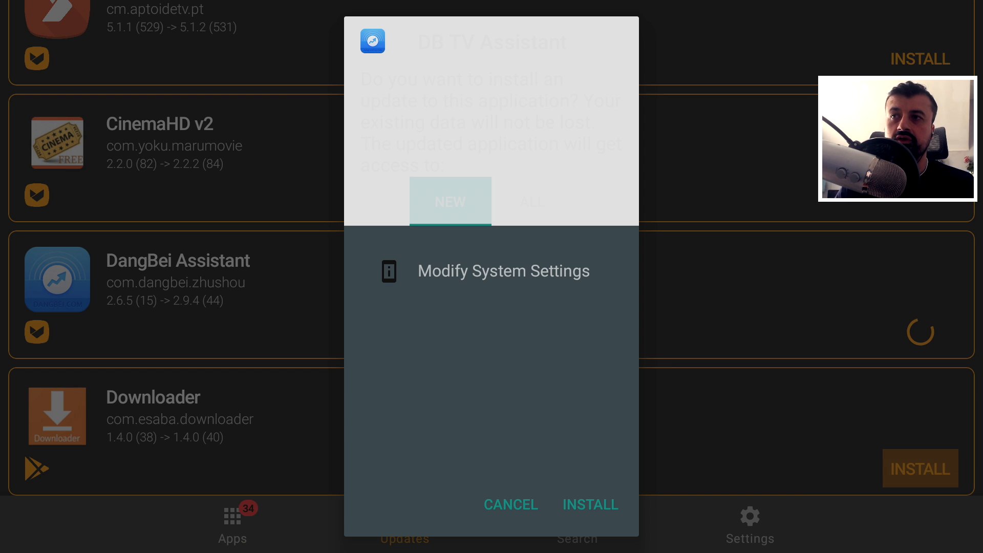
click(531, 201)
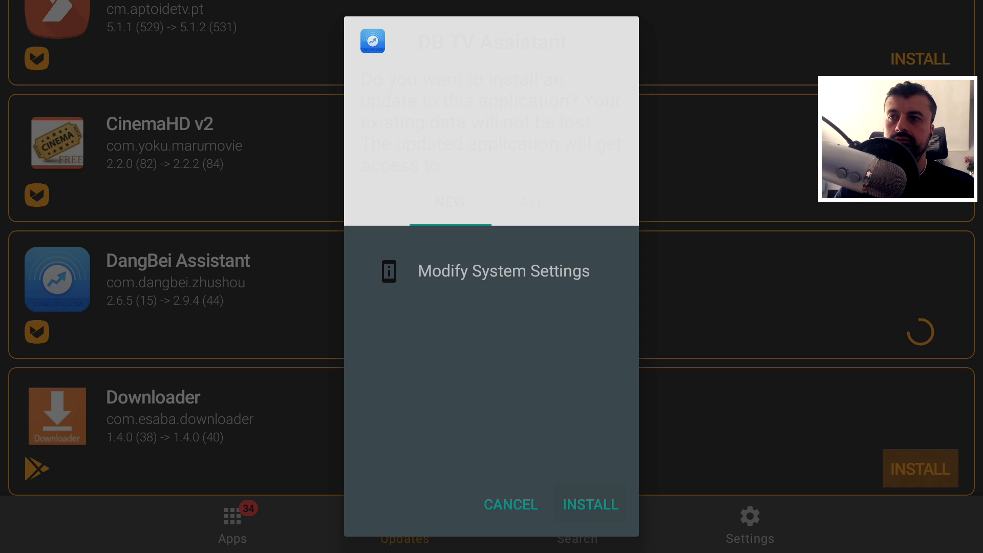
click(589, 504)
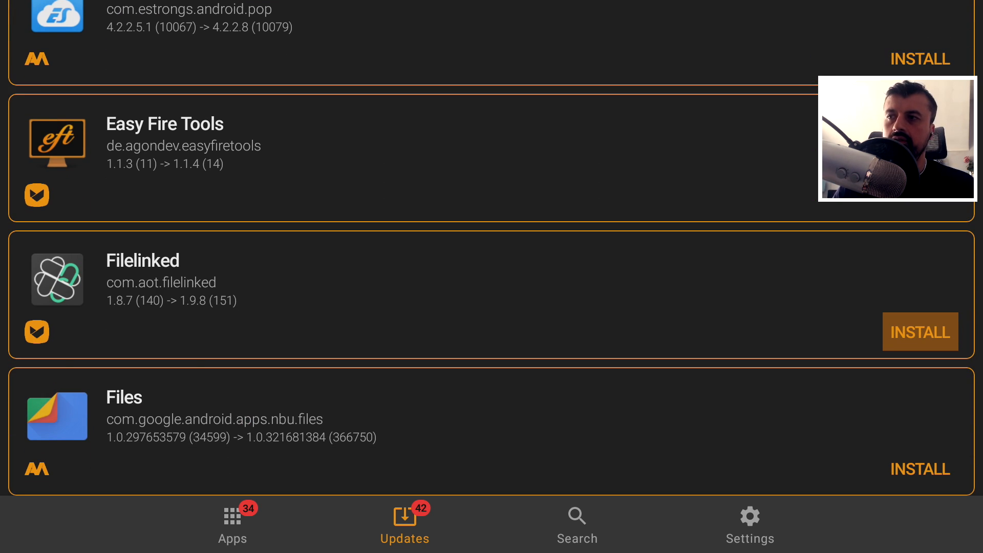
click(920, 332)
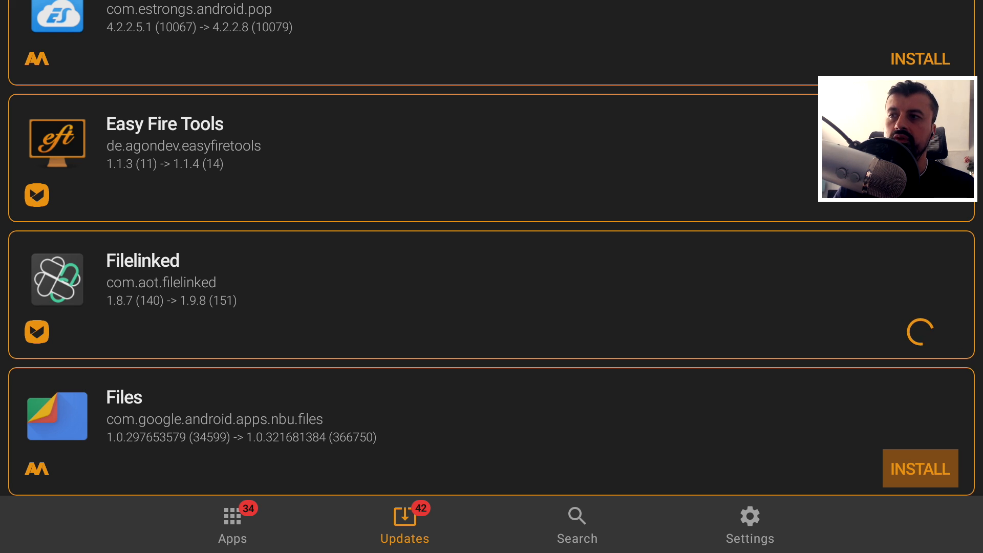
click(919, 331)
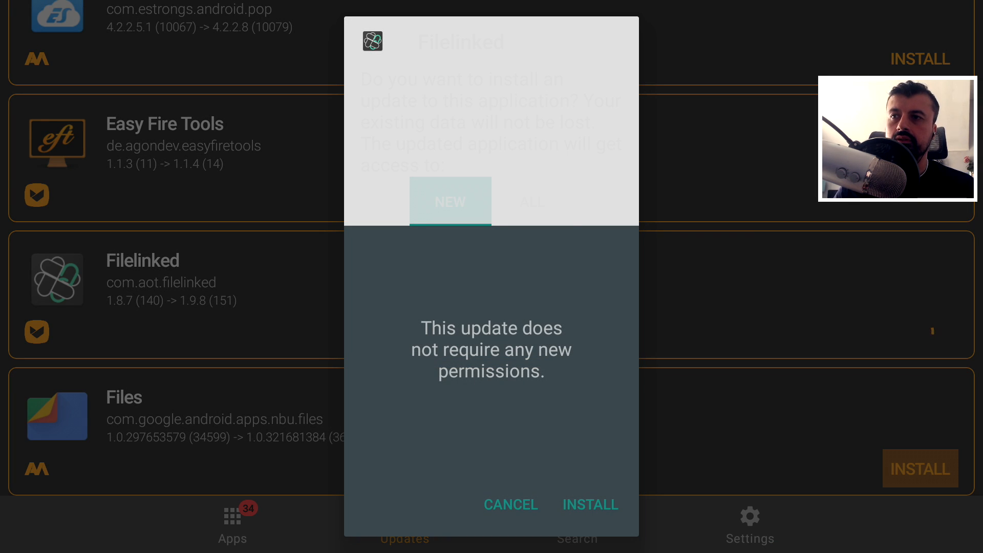
click(588, 504)
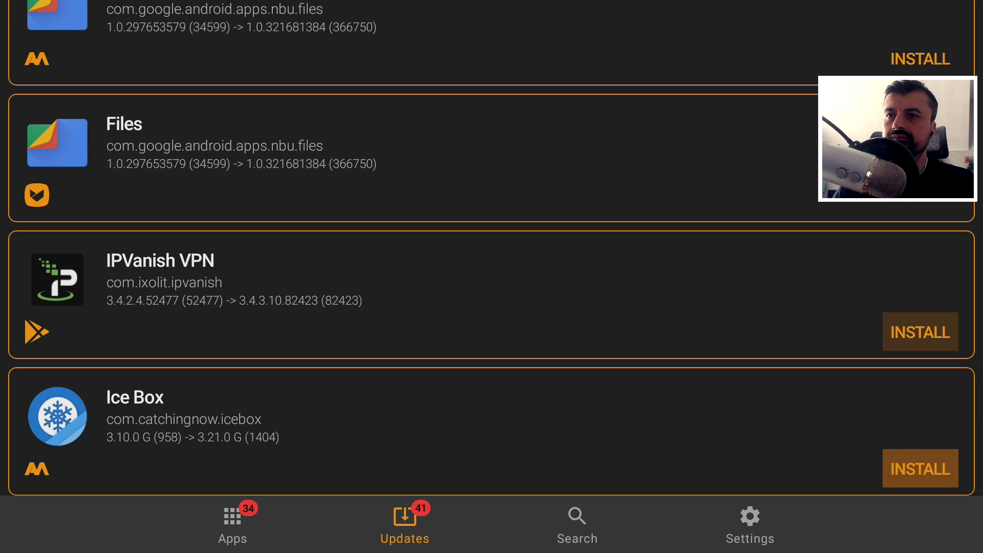
Step: Install the Kodi 18.7 update from Google Play and confirm it in the system dialog
scroll(down, 3)
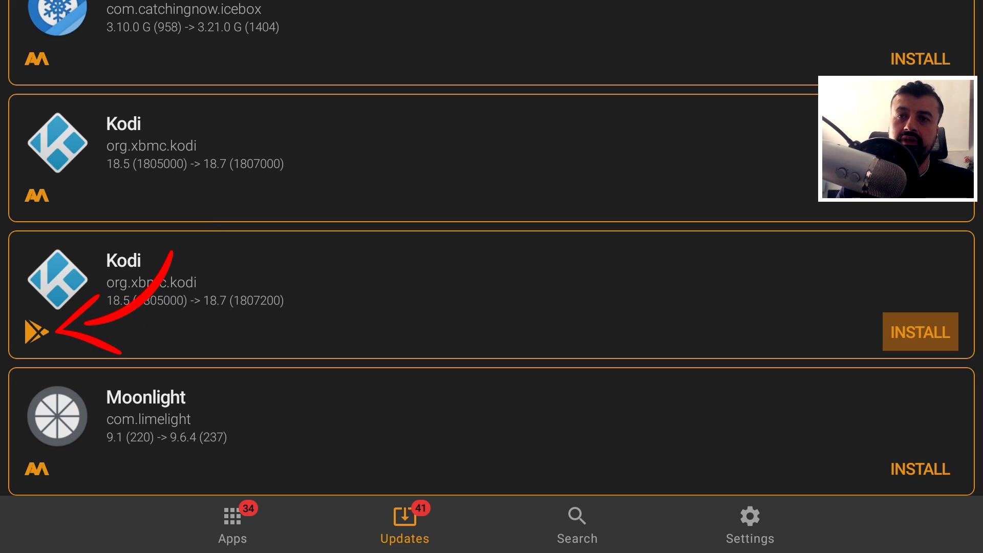
click(918, 331)
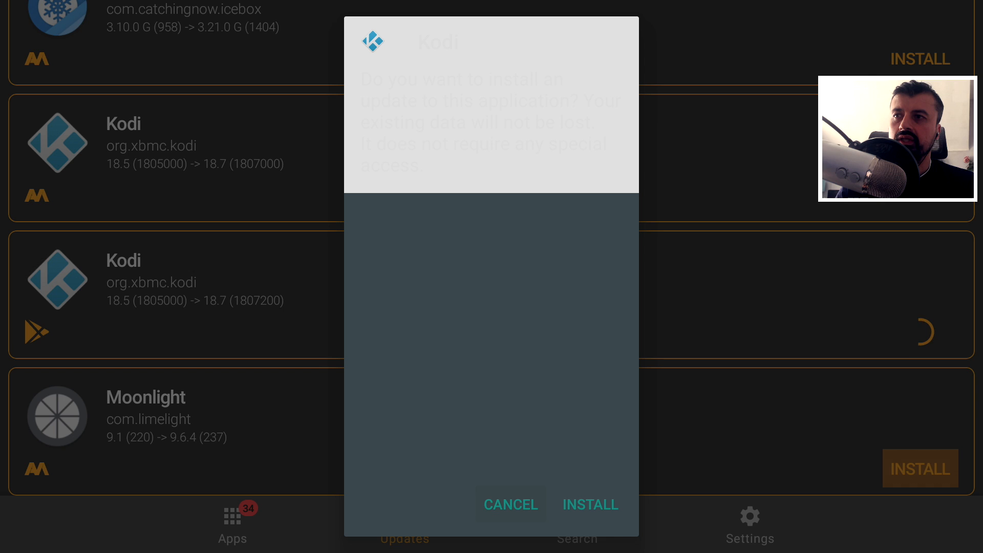
click(589, 505)
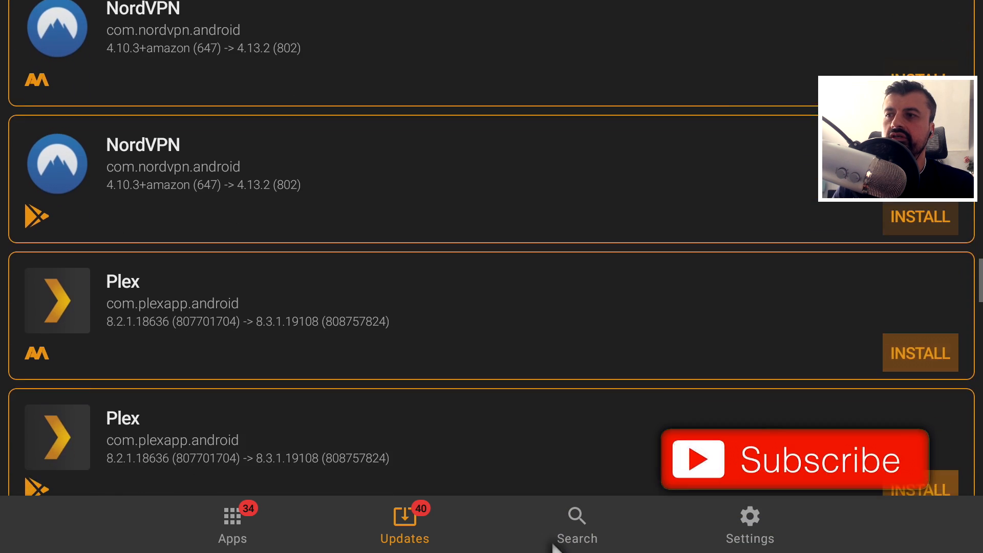
Step: Scroll down to Task Killer and confirm installing its Aptoide update
scroll(down, 3)
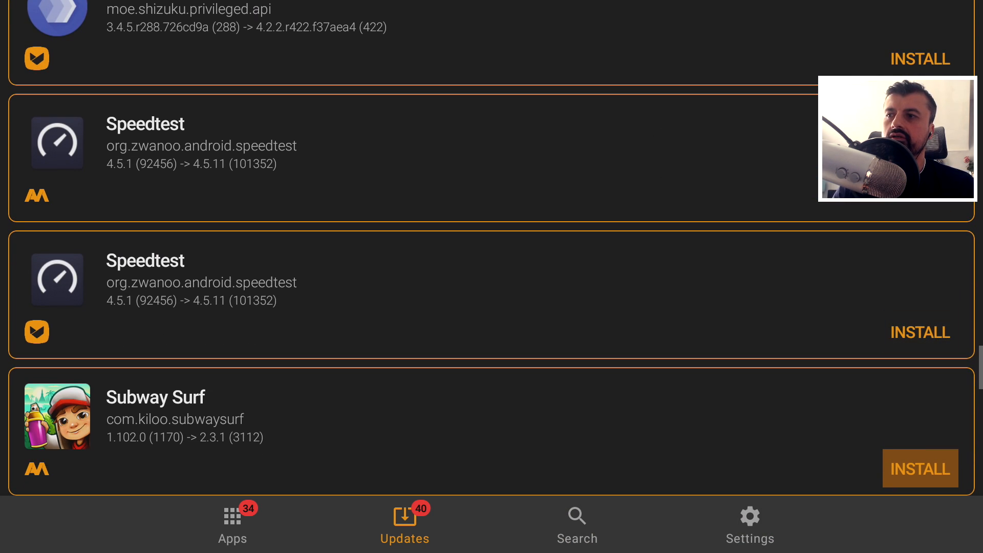
scroll(down, 3)
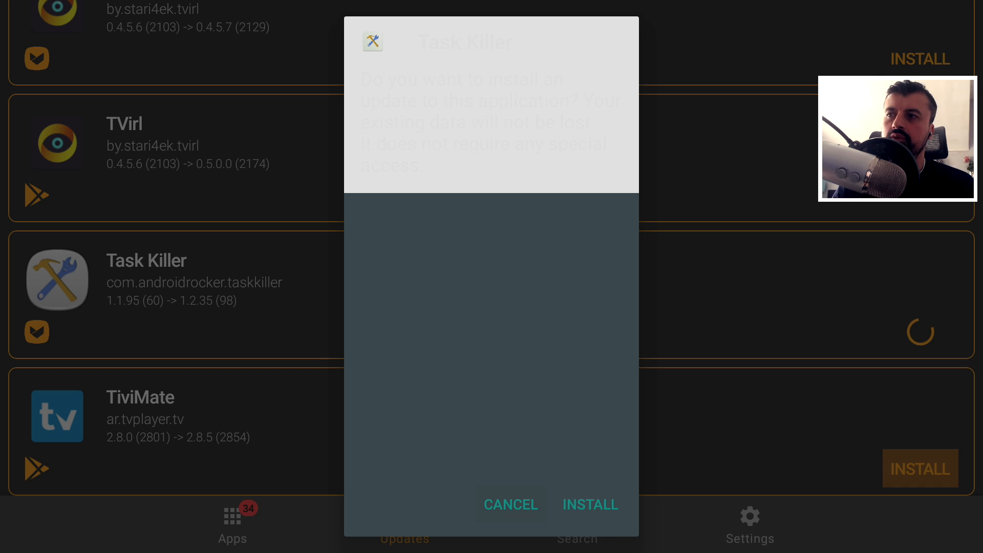
click(589, 504)
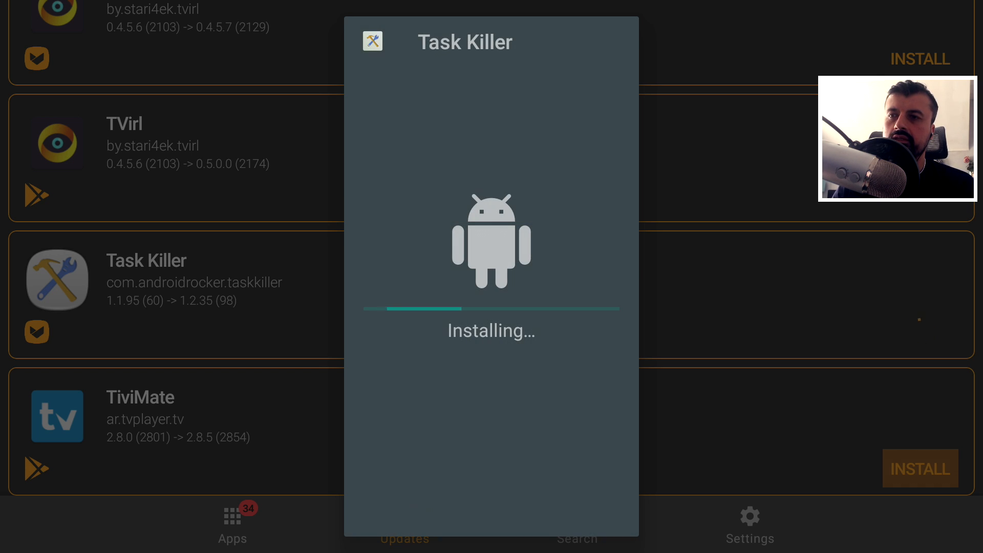